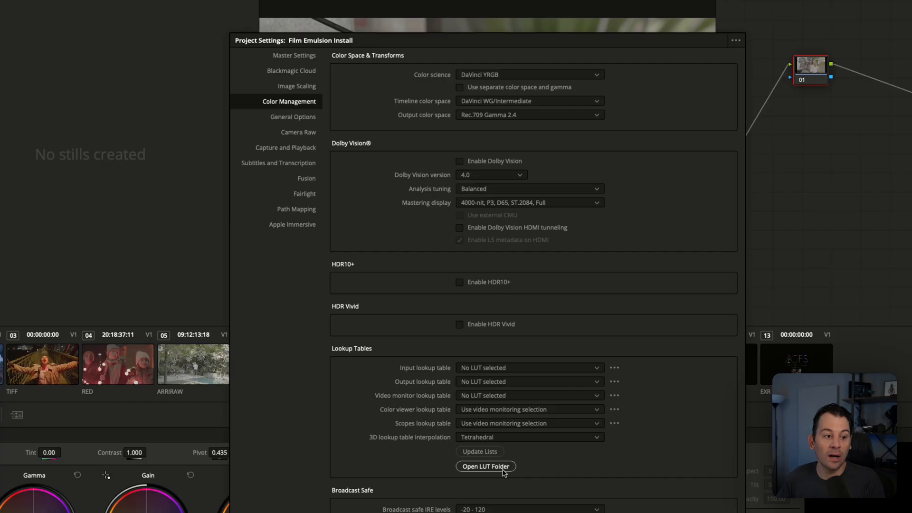
Step: Reveal Resolve's LUT folder on disk from Color Management's Lookup Tables section
click(486, 465)
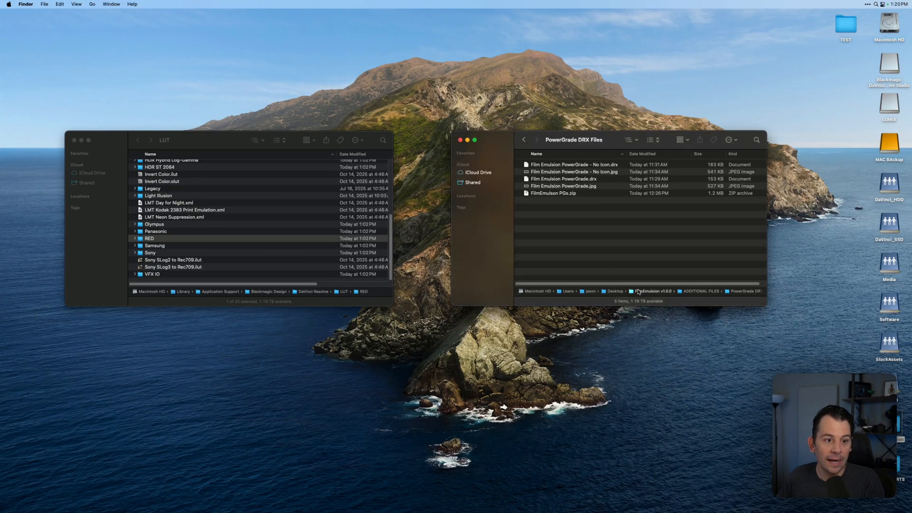
Step: Navigate to the FilmEmulsion v1.0.0 download and select its DCTL AND LUT INSTALL FILES WITHIN folder
click(523, 139)
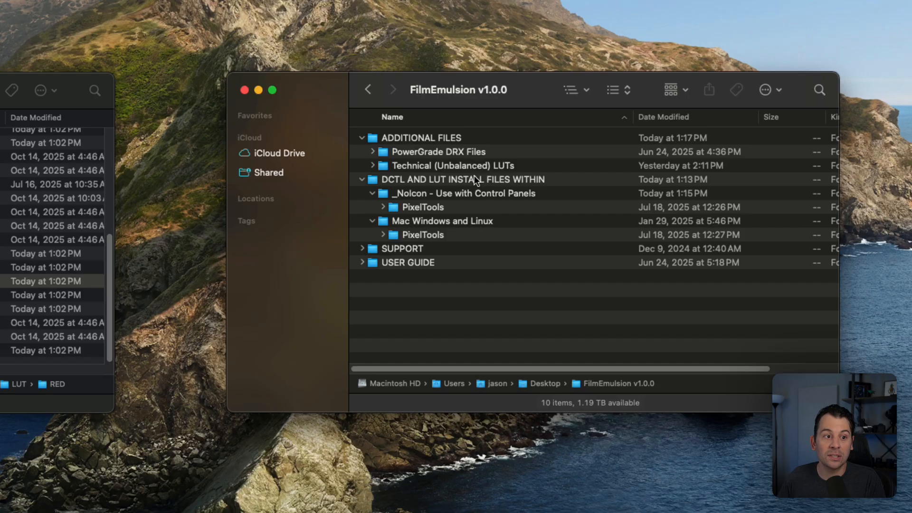
click(463, 179)
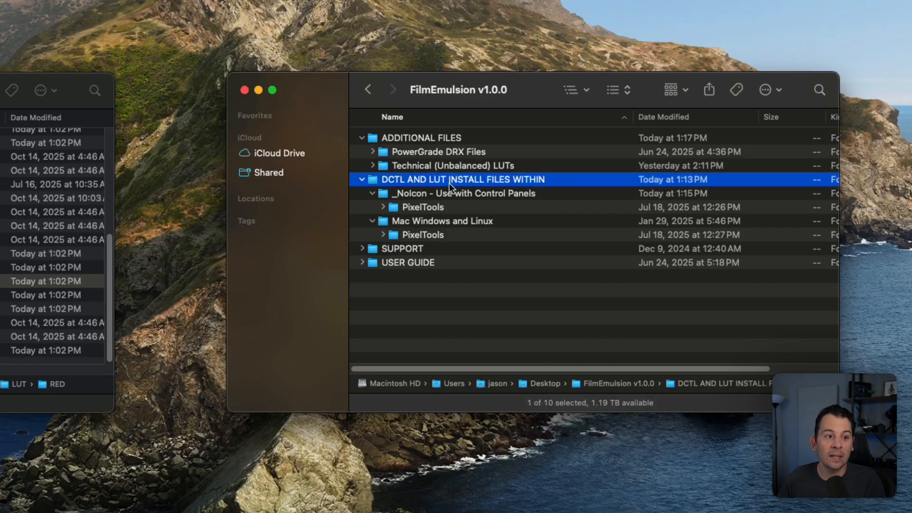
mouse_move(589, 192)
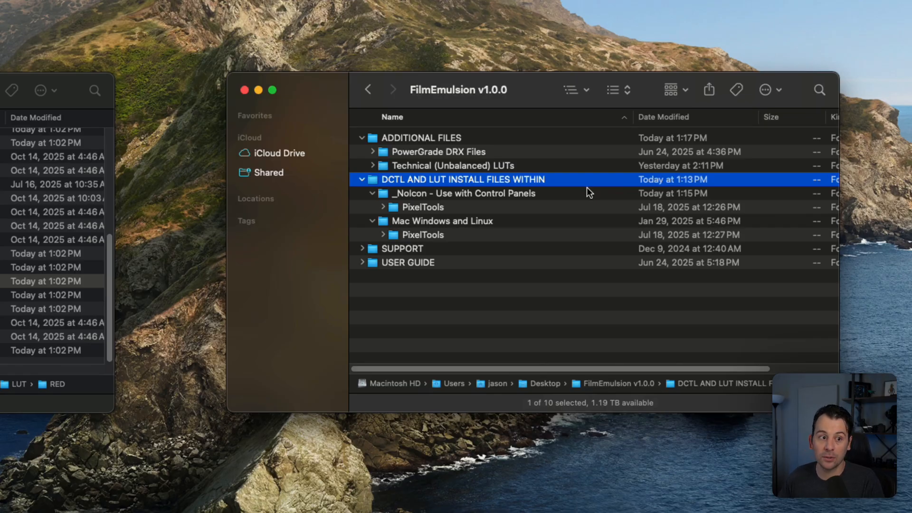
mouse_move(419, 229)
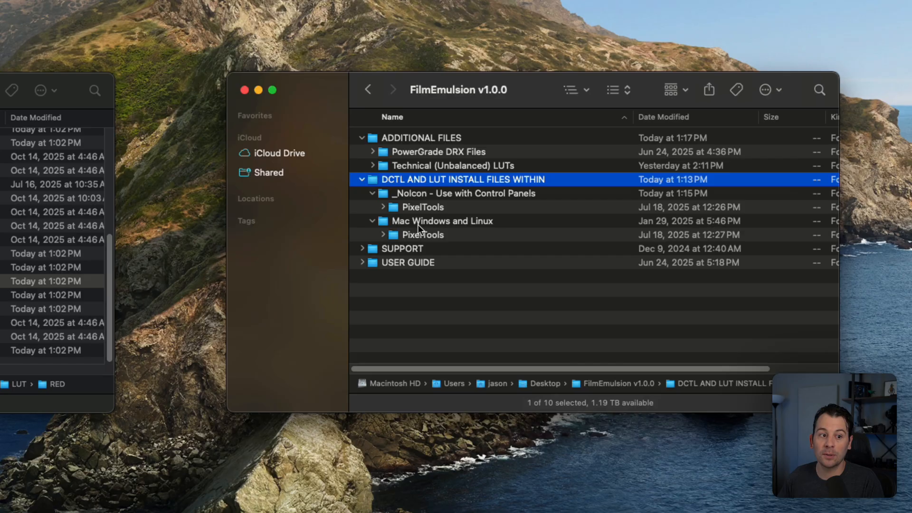
mouse_move(611, 243)
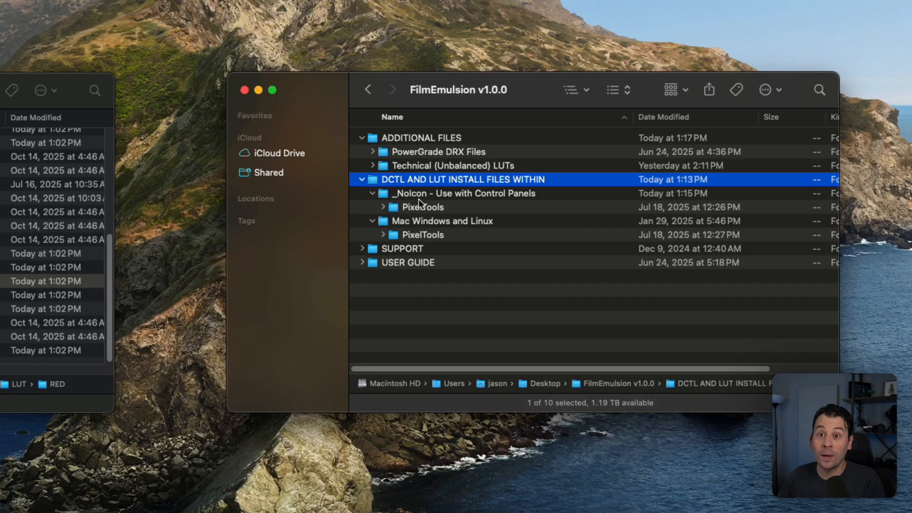
mouse_move(436, 215)
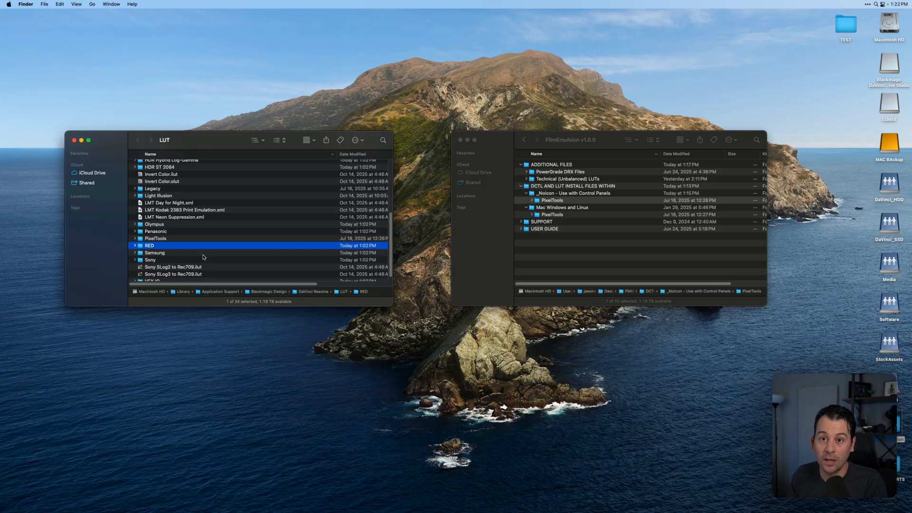
mouse_move(366, 503)
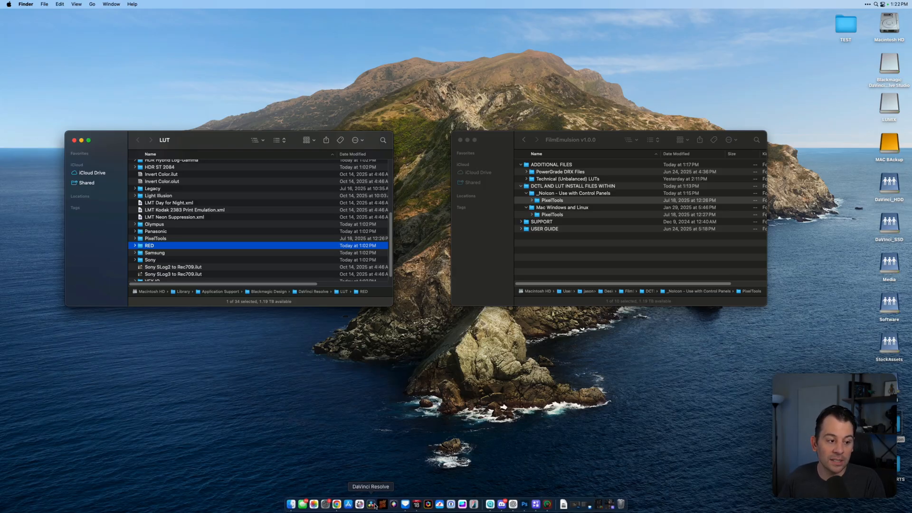
mouse_move(185, 233)
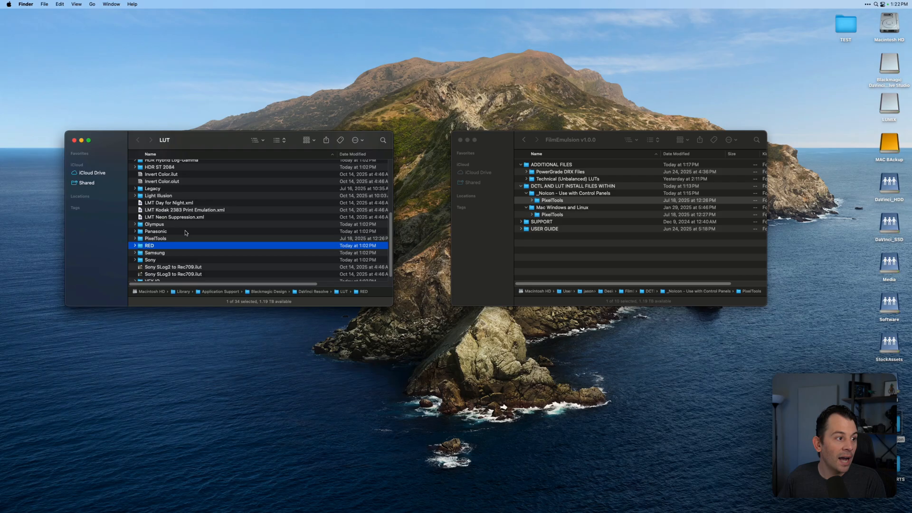
Step: Enter the copied PixelTools folder and select its FilmEmulsion_LUTs subfolder beside the two DCTL files
double_click(155, 237)
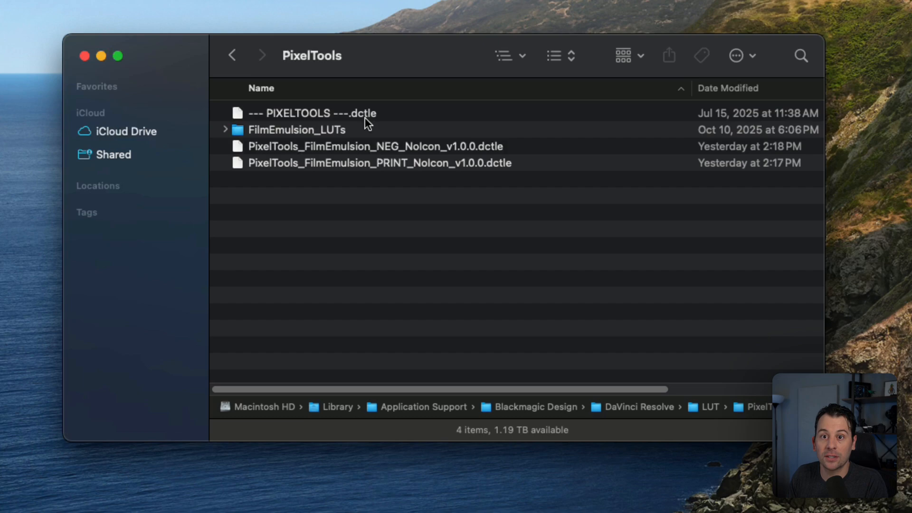
mouse_move(437, 149)
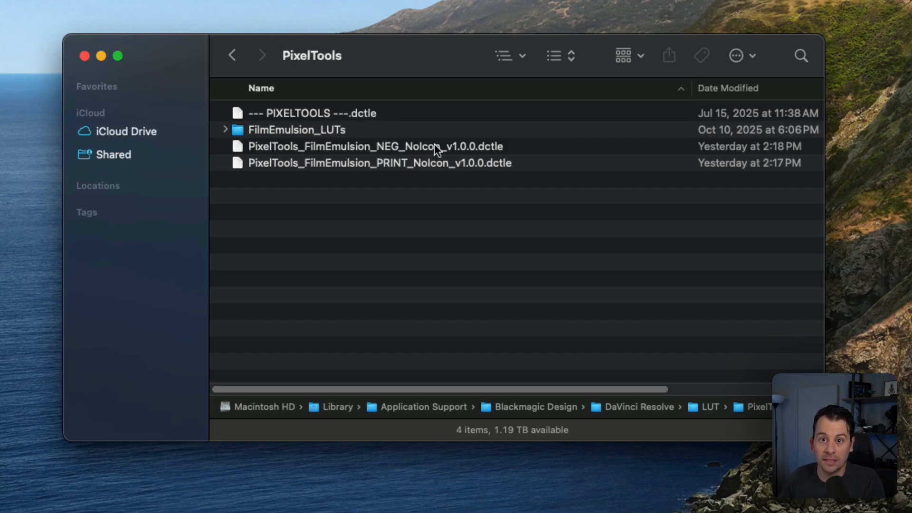
mouse_move(447, 159)
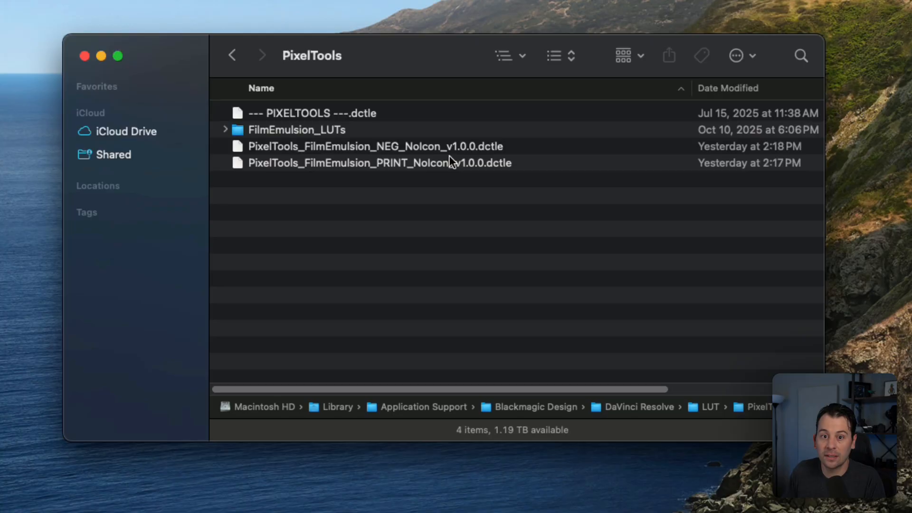
mouse_move(414, 174)
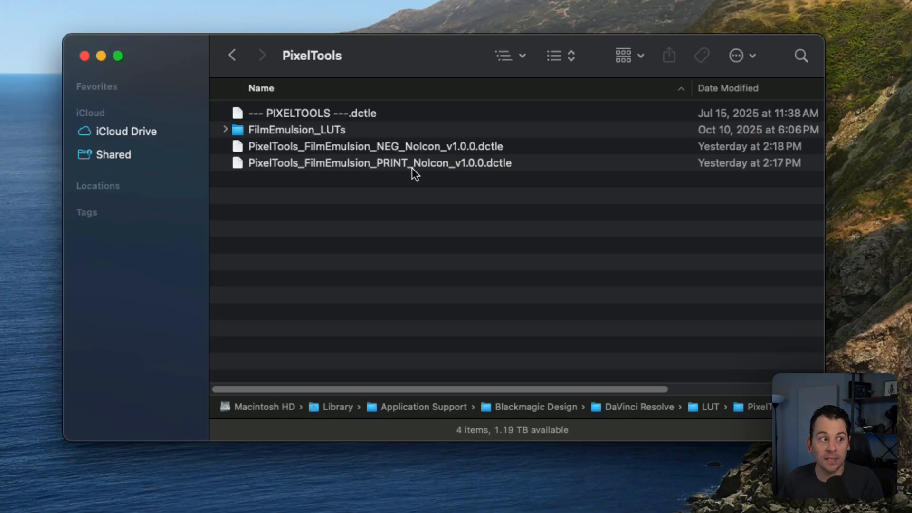
click(296, 130)
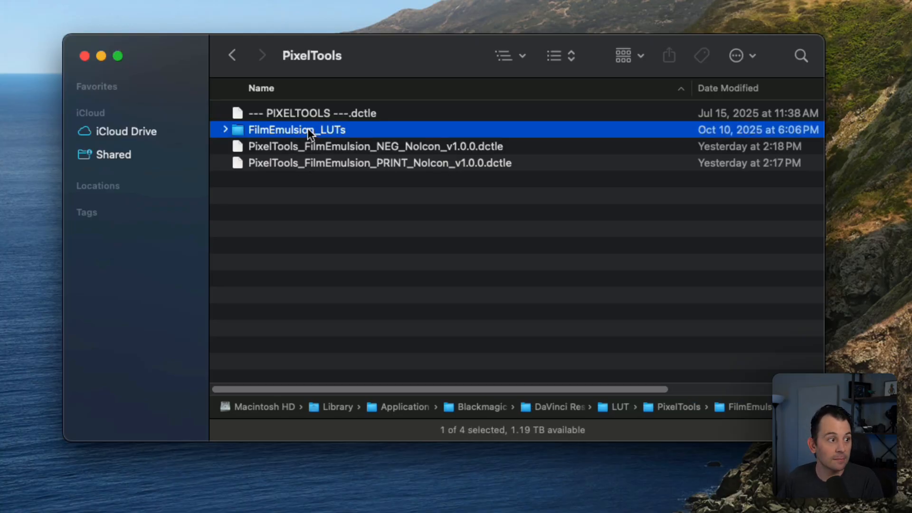
double_click(296, 130)
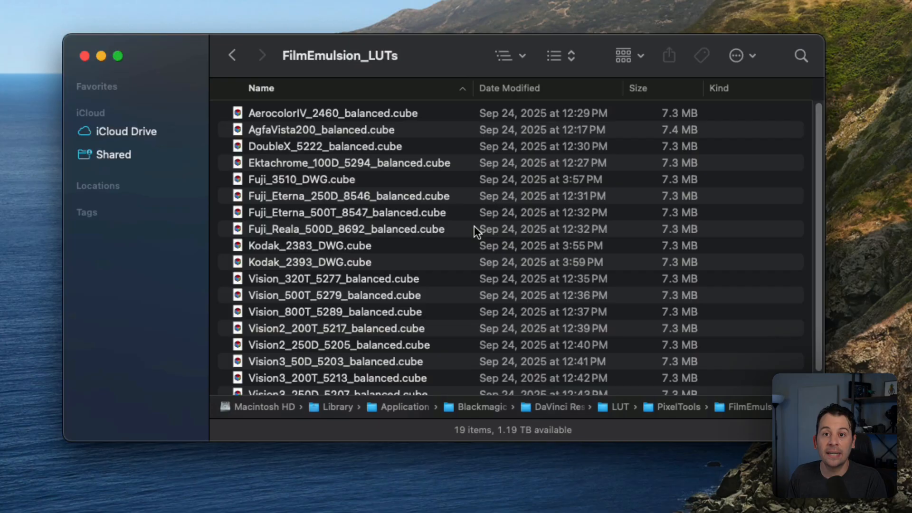
mouse_move(445, 203)
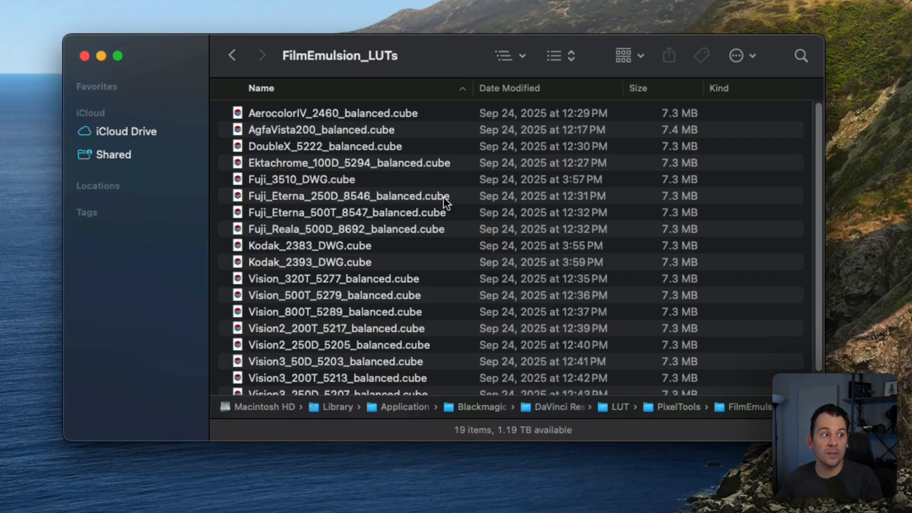
click(231, 55)
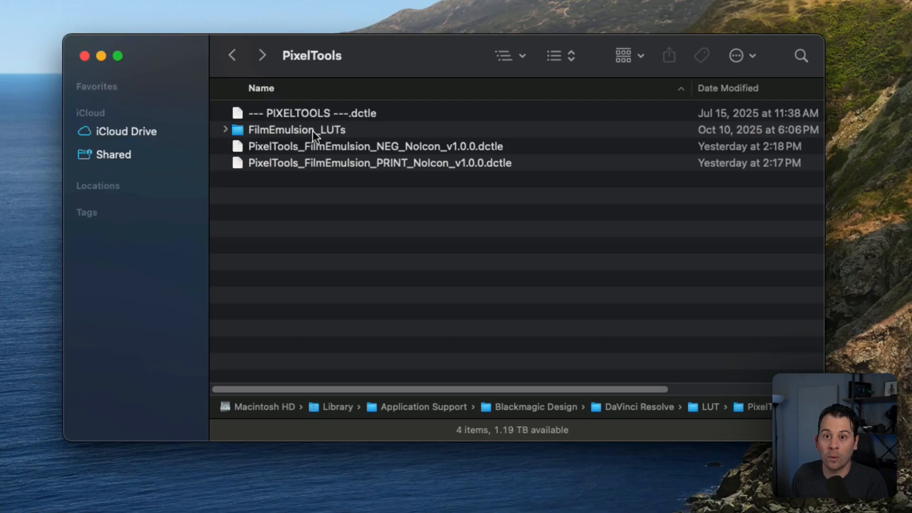
mouse_move(323, 199)
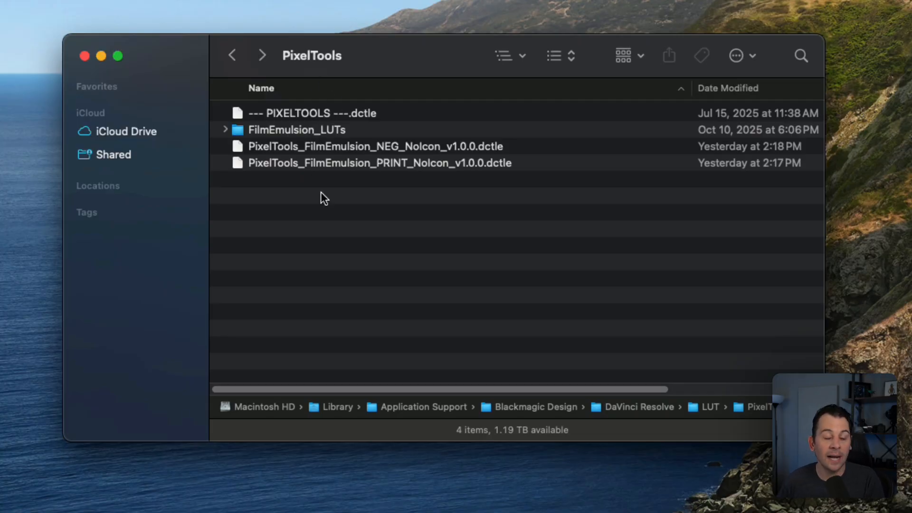
mouse_move(407, 234)
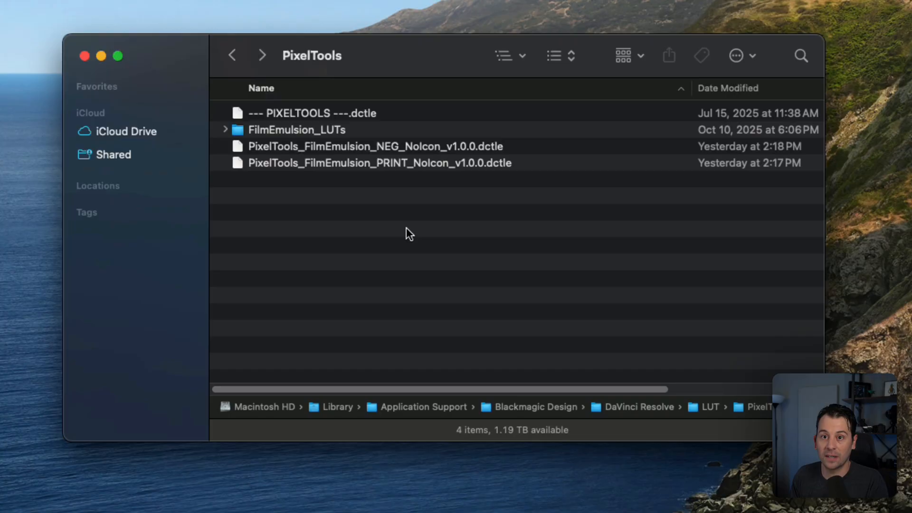
mouse_move(255, 136)
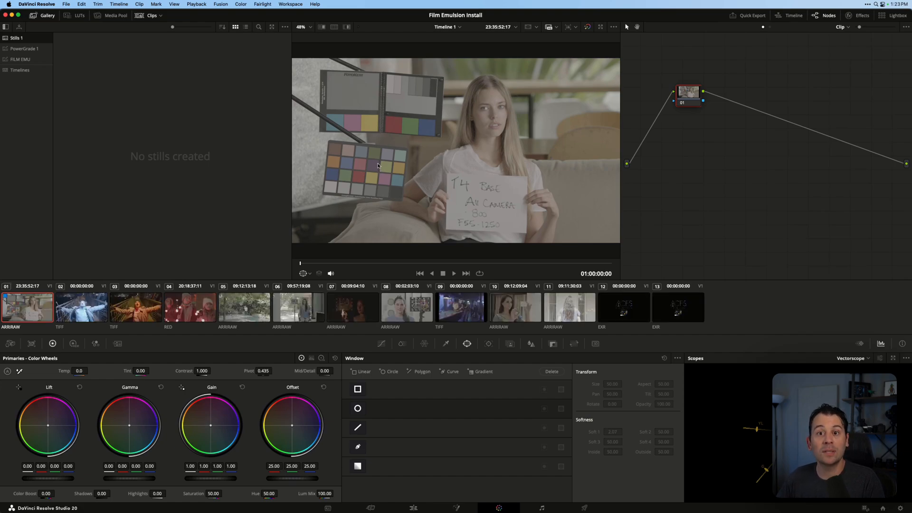
mouse_move(395, 179)
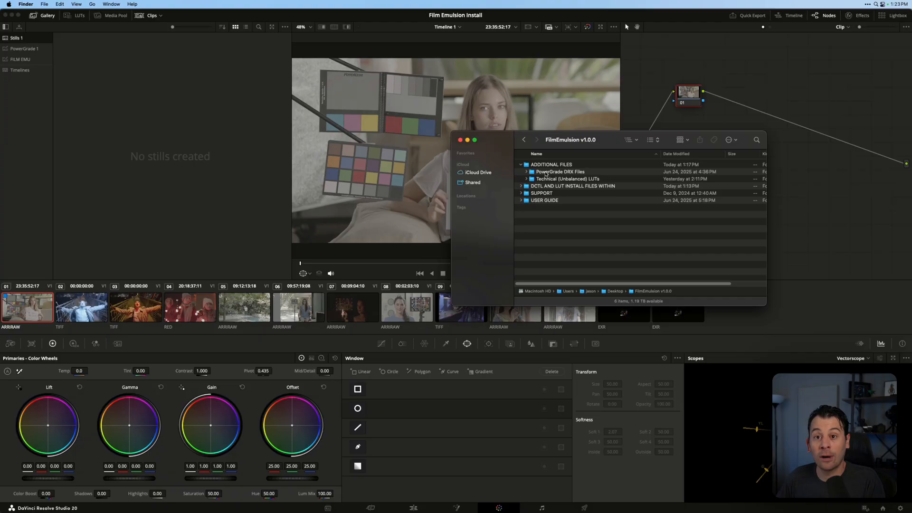
Step: Enter the PowerGrade DRX Files folder and return focus to Resolve's empty gallery album
double_click(558, 171)
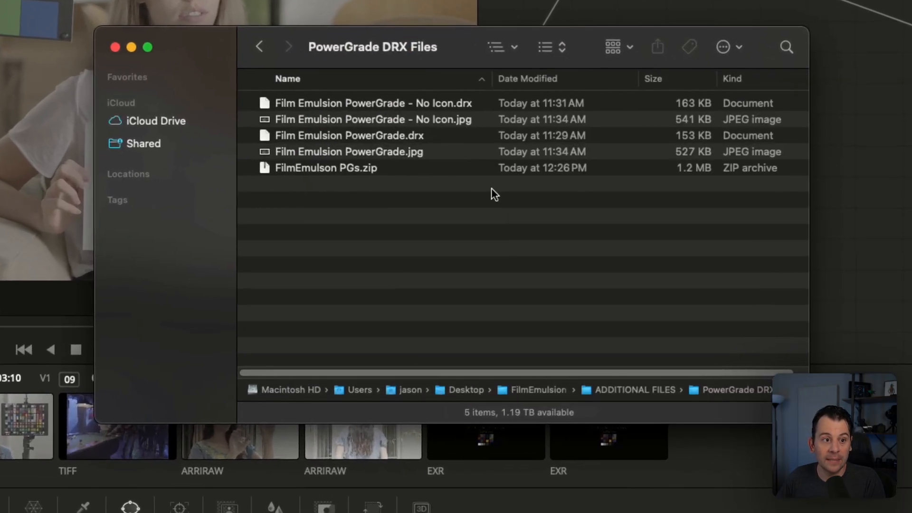
mouse_move(512, 222)
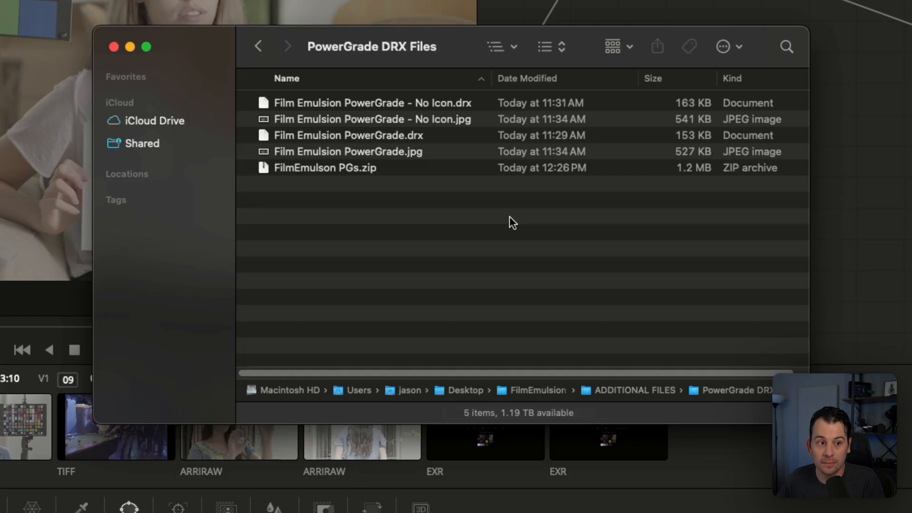
mouse_move(504, 211)
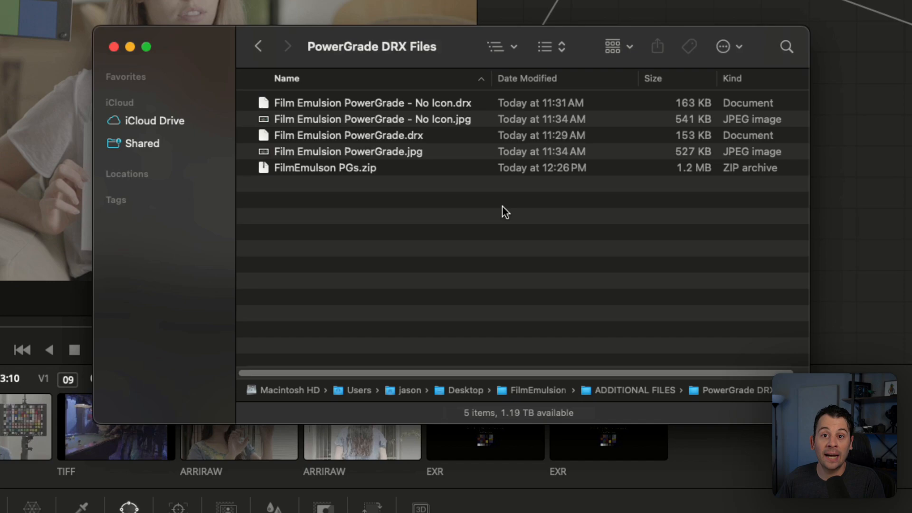
mouse_move(505, 219)
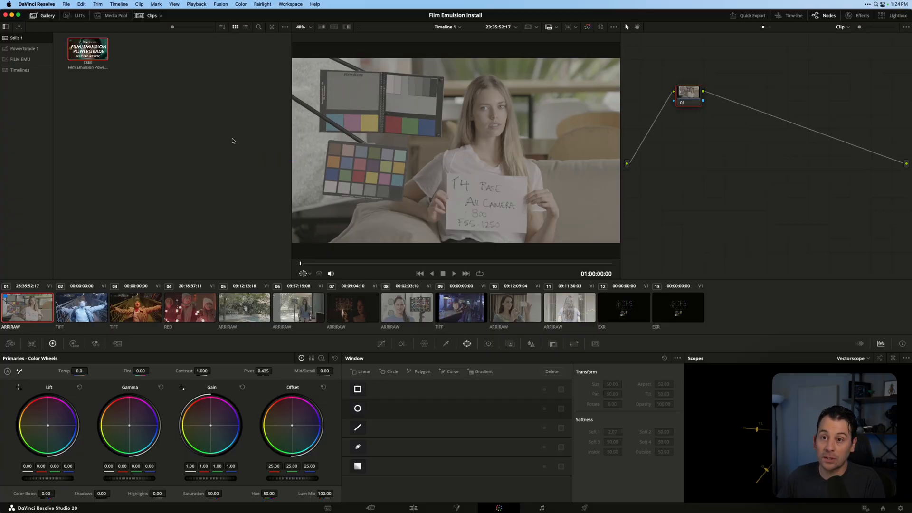
mouse_move(64, 88)
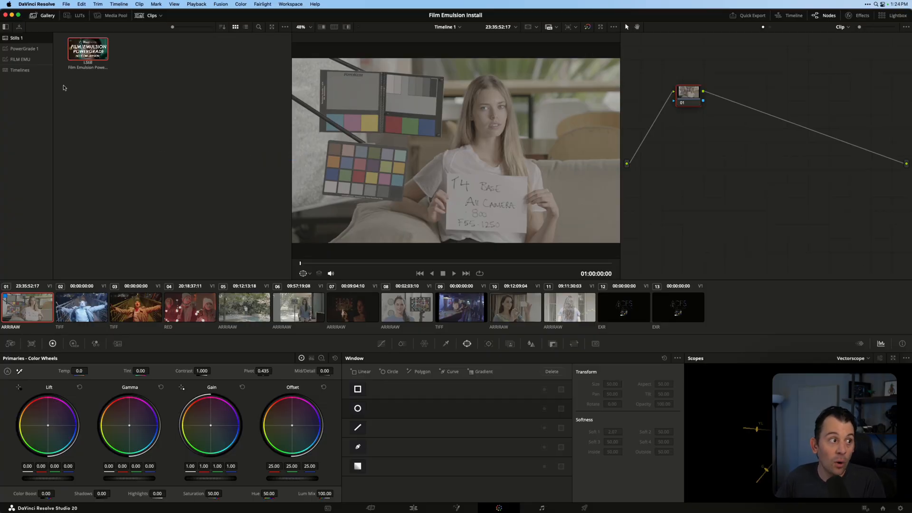
click(20, 59)
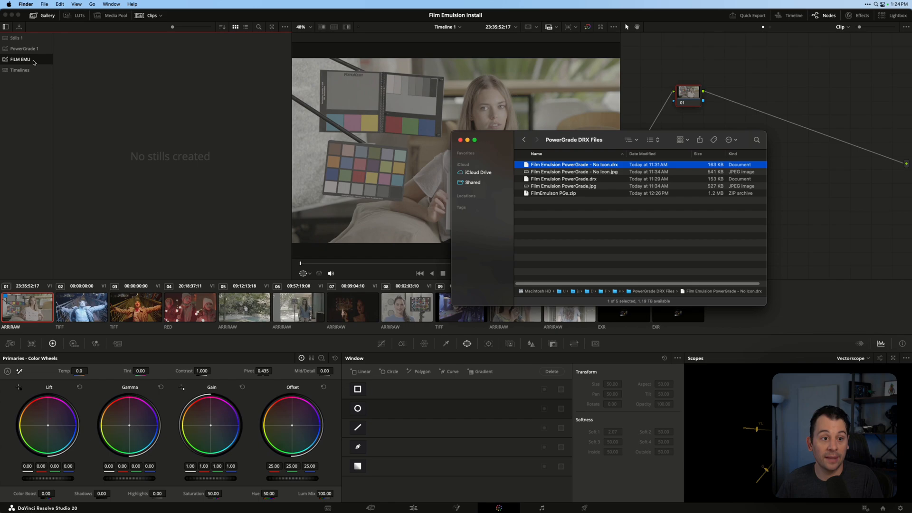
Step: Import the Film Emulsion .drx PowerGrade into the FILM EMU album and append its node graph to the clip
right_click(20, 59)
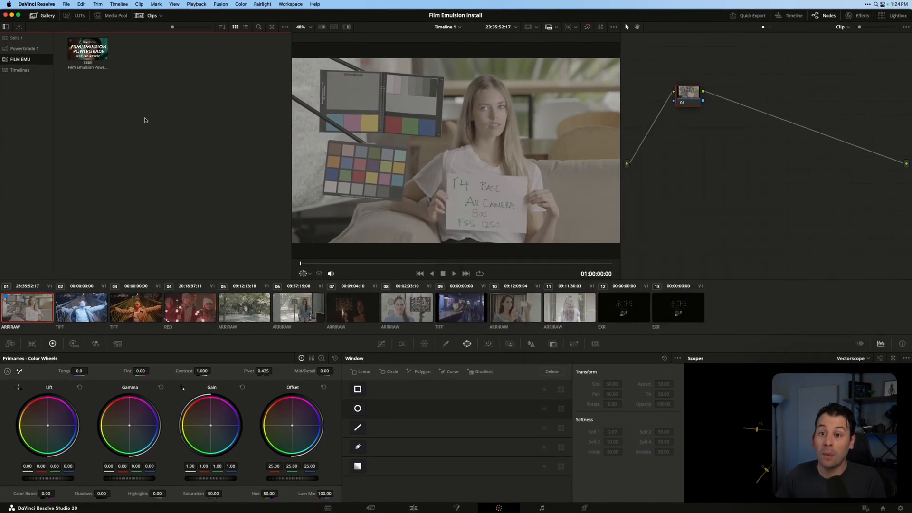
right_click(87, 49)
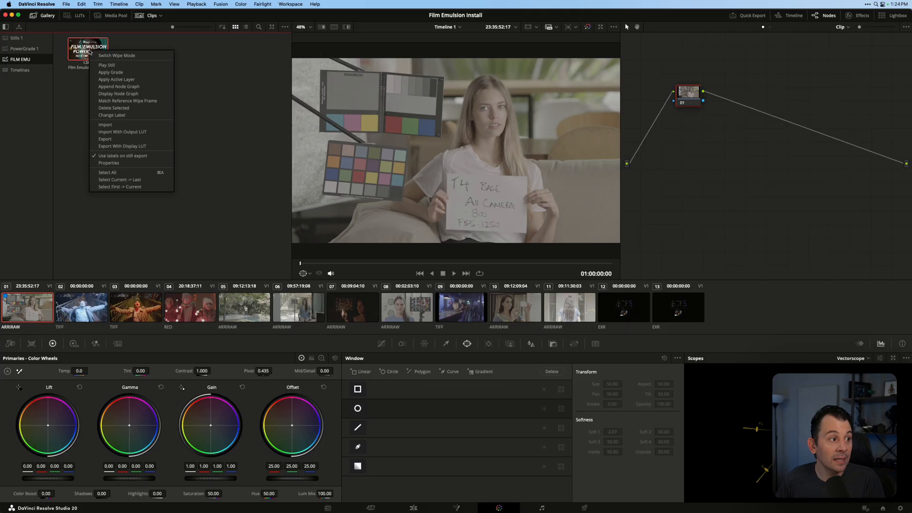
click(110, 72)
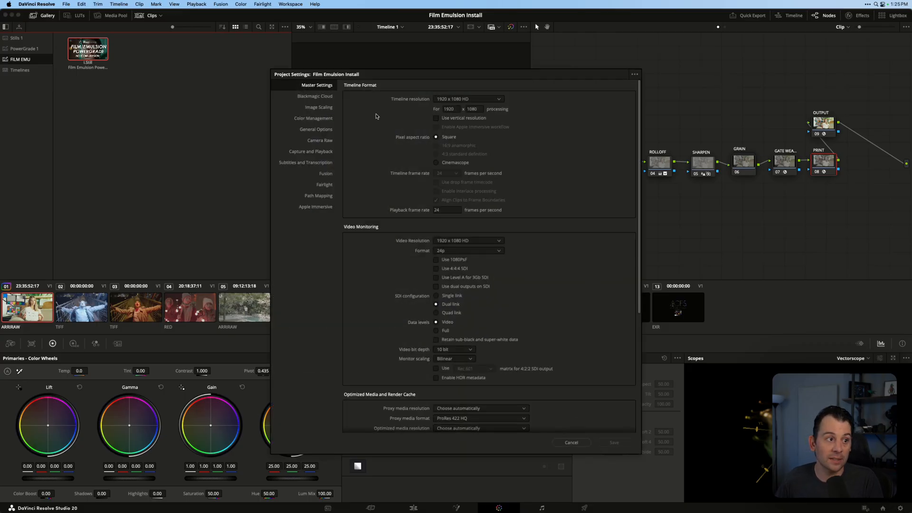
Step: Set timeline color space to DaVinci WG/Intermediate and 3D LUT interpolation to Tetrahedral in Color Management
click(313, 118)
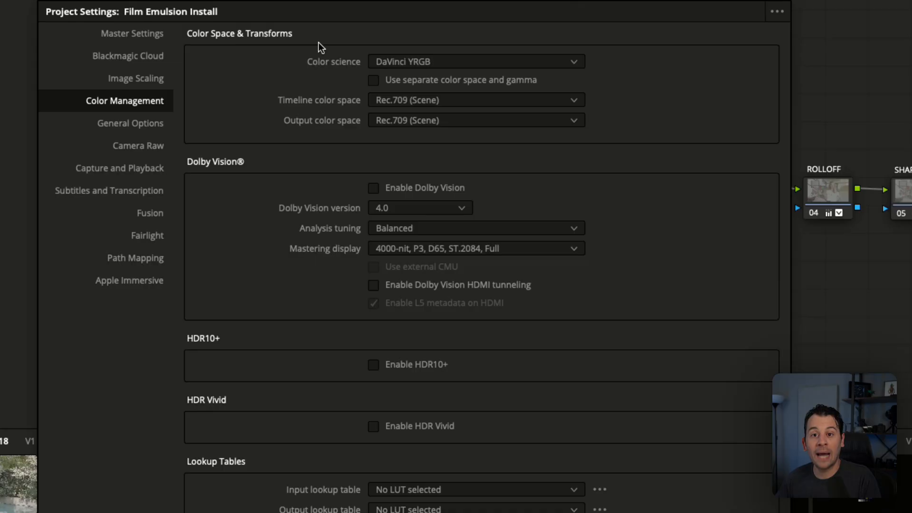
mouse_move(365, 75)
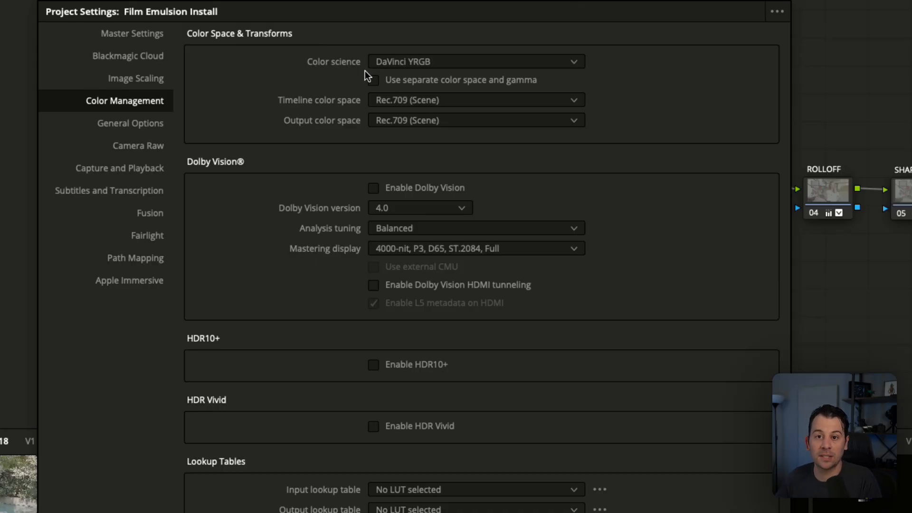
mouse_move(487, 176)
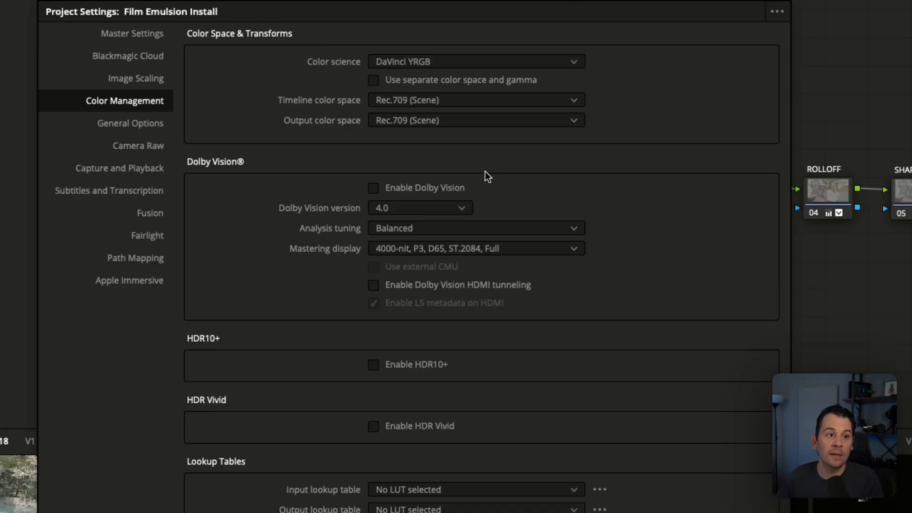
mouse_move(450, 87)
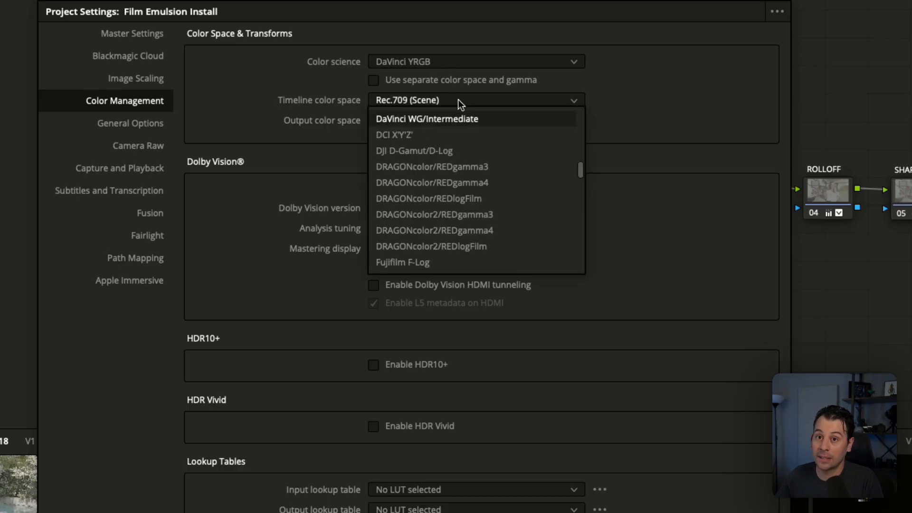
click(427, 118)
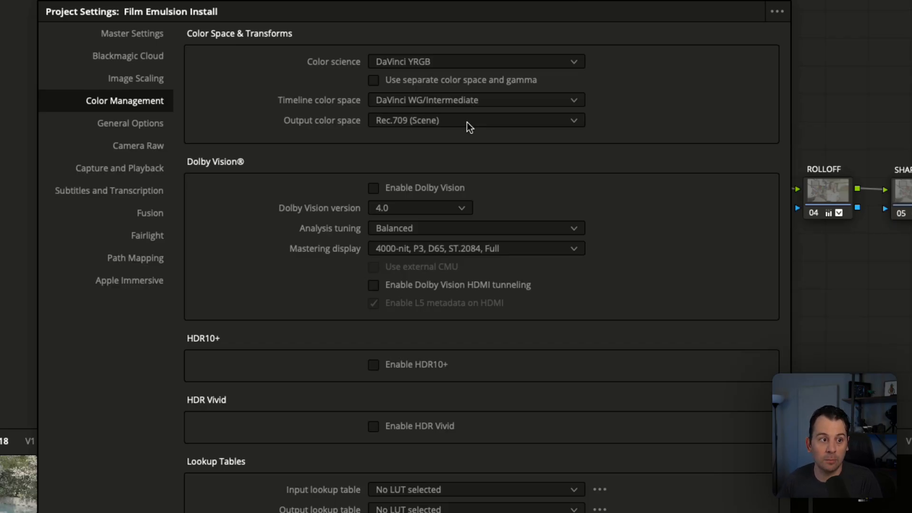
click(474, 121)
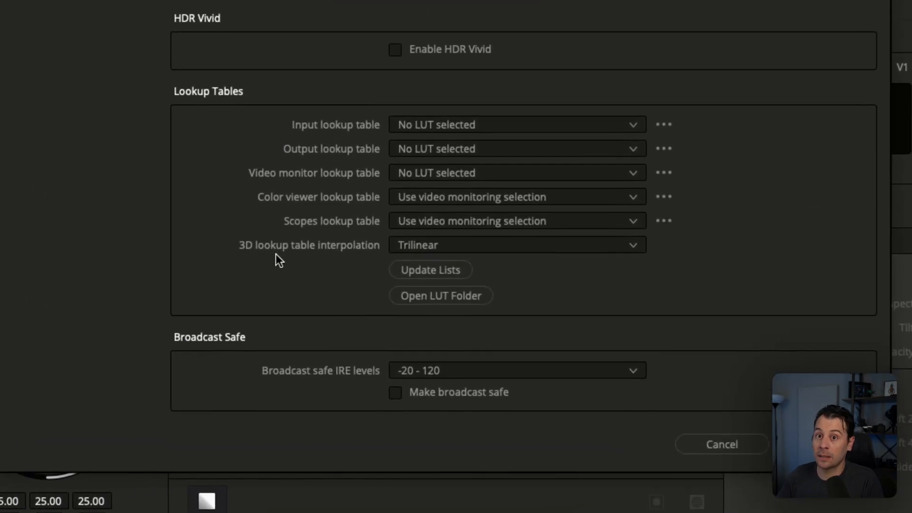
click(515, 245)
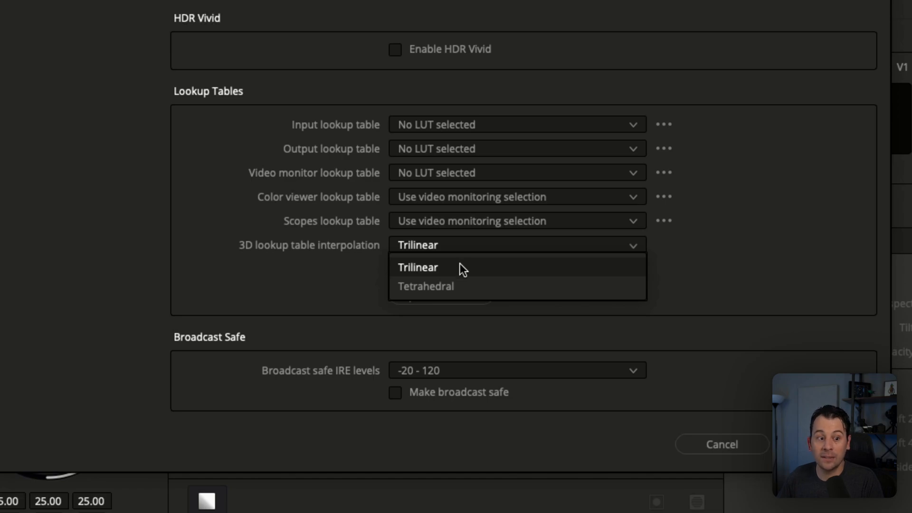
click(425, 286)
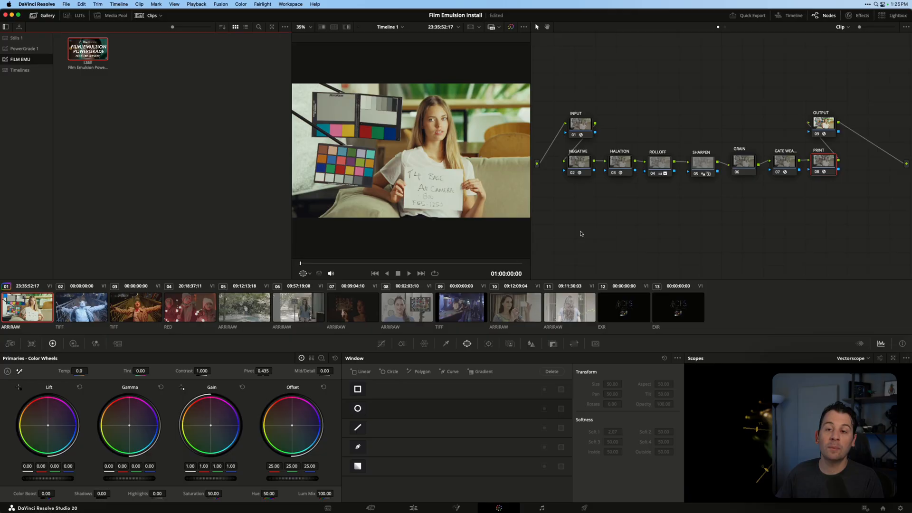
mouse_move(583, 124)
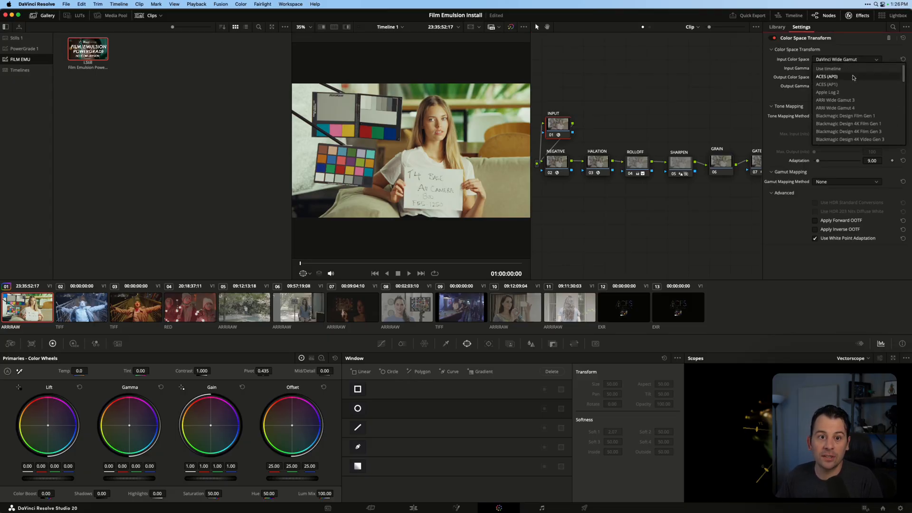
mouse_move(853, 100)
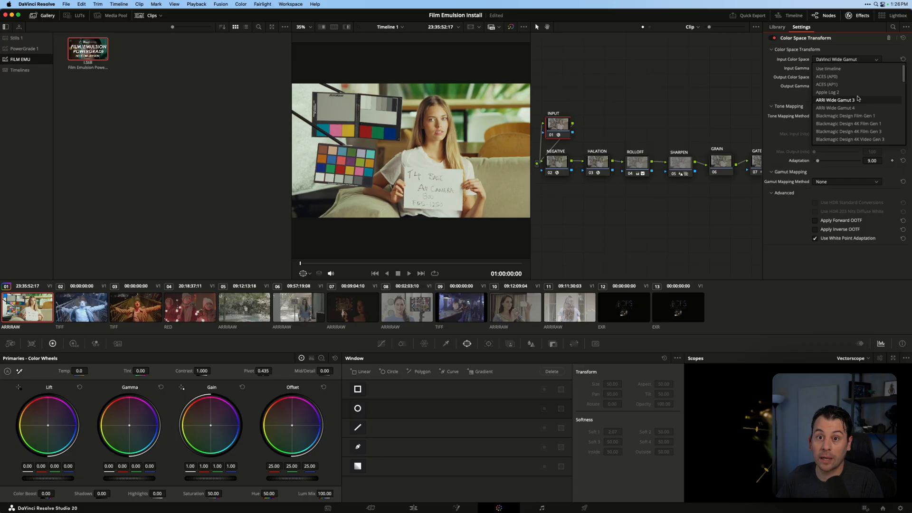
Step: Set the INPUT node's color space to ARRI Wide Gamut 3 and gamma to ARRI LogC3
click(835, 100)
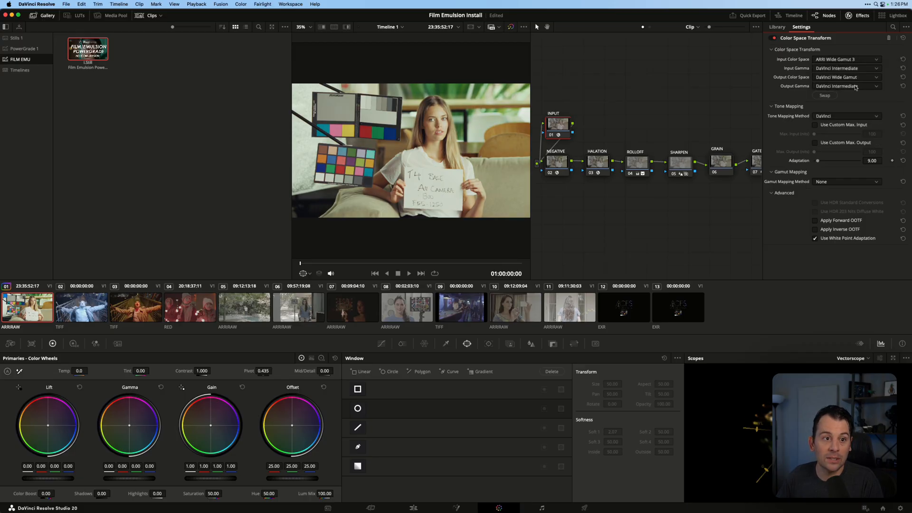
click(846, 69)
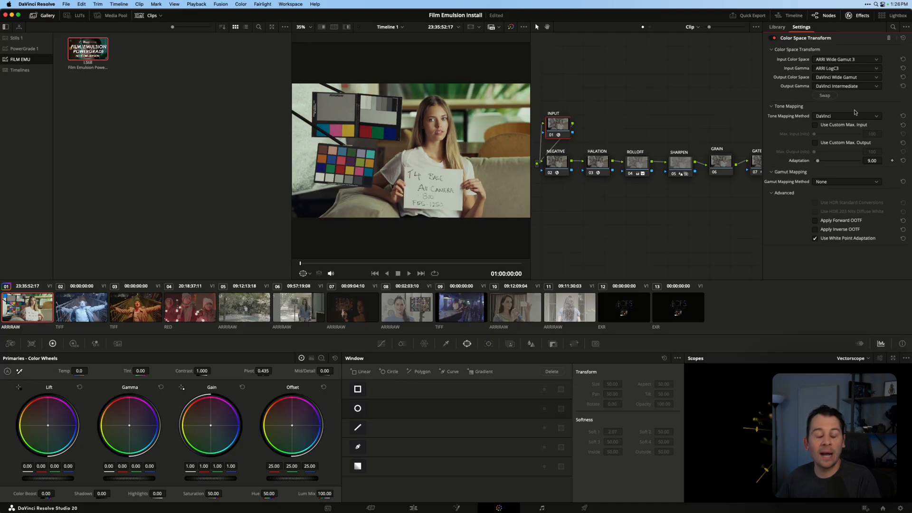
mouse_move(788, 63)
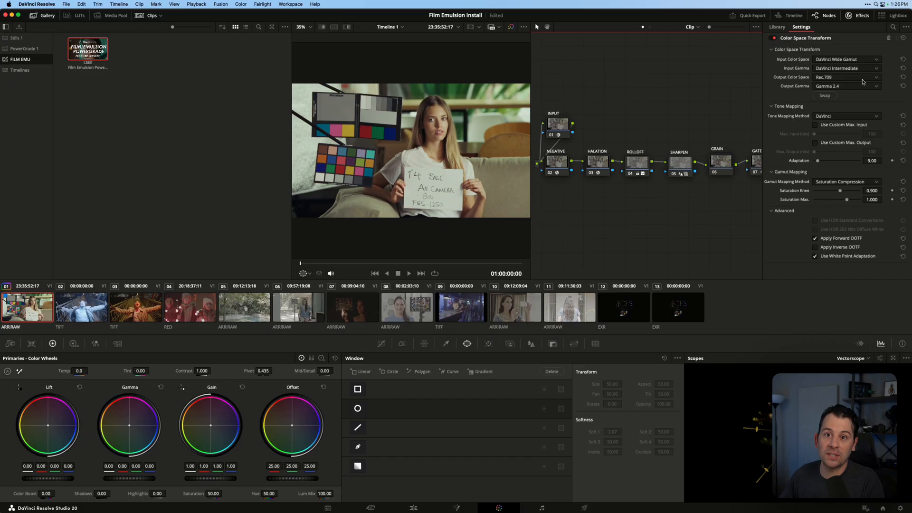
mouse_move(793, 76)
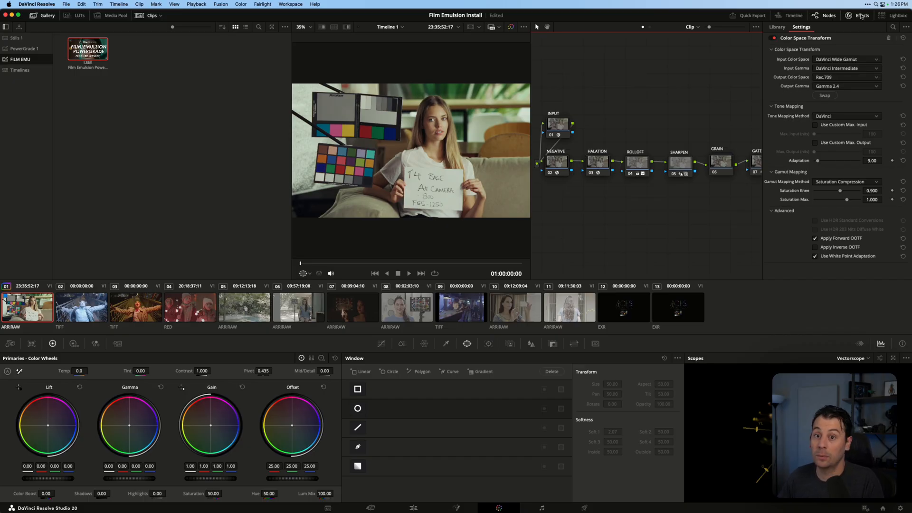
click(861, 16)
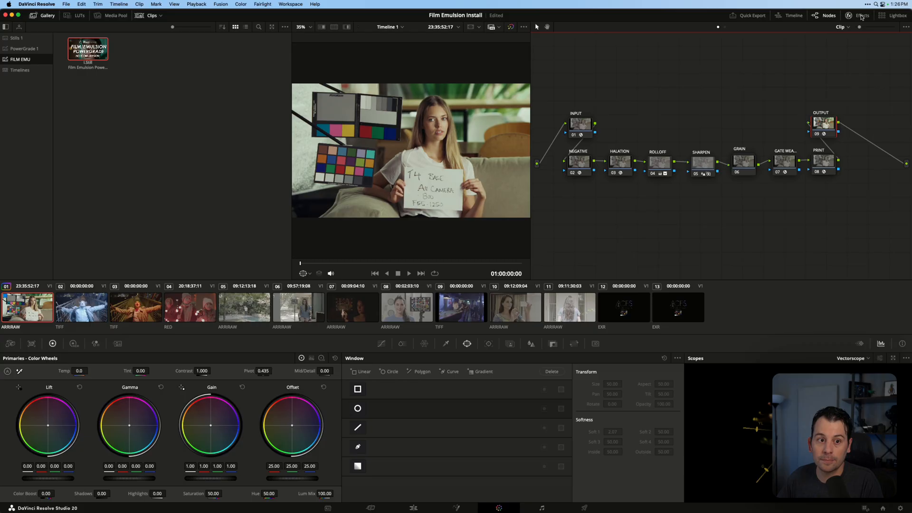
mouse_move(588, 162)
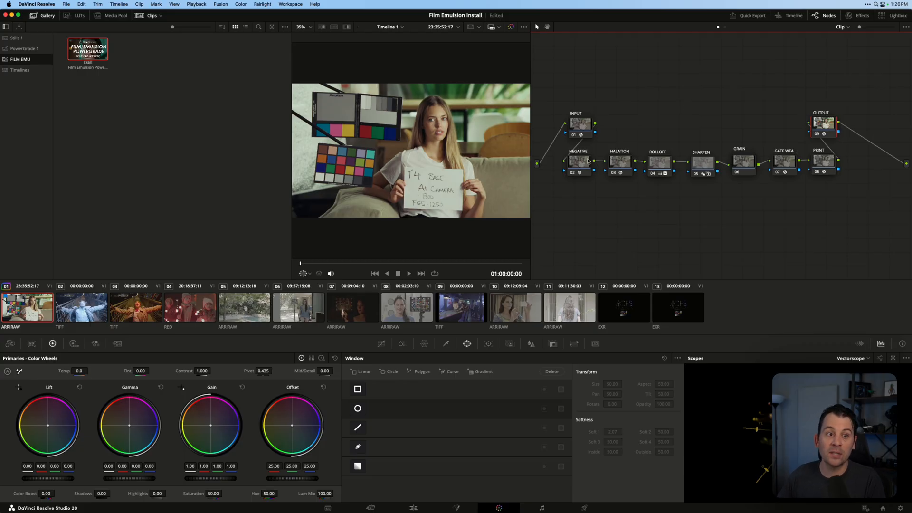
mouse_move(654, 187)
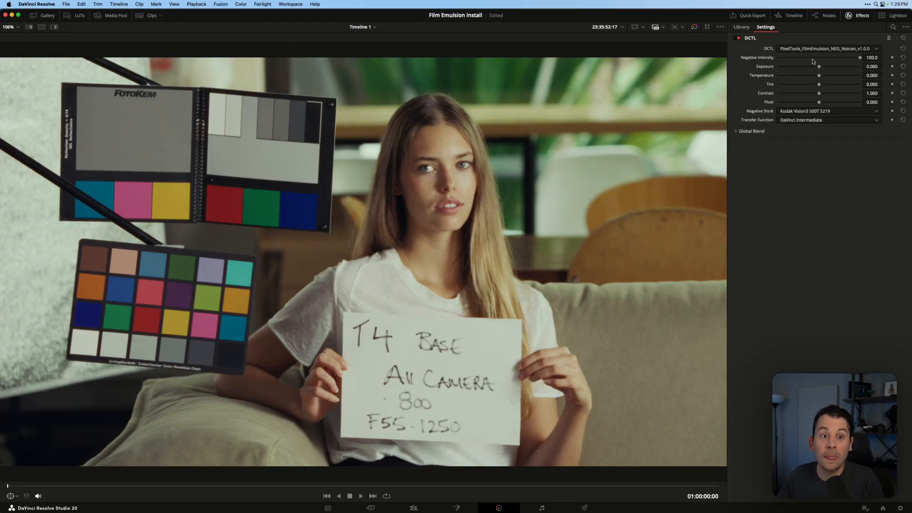
mouse_move(842, 56)
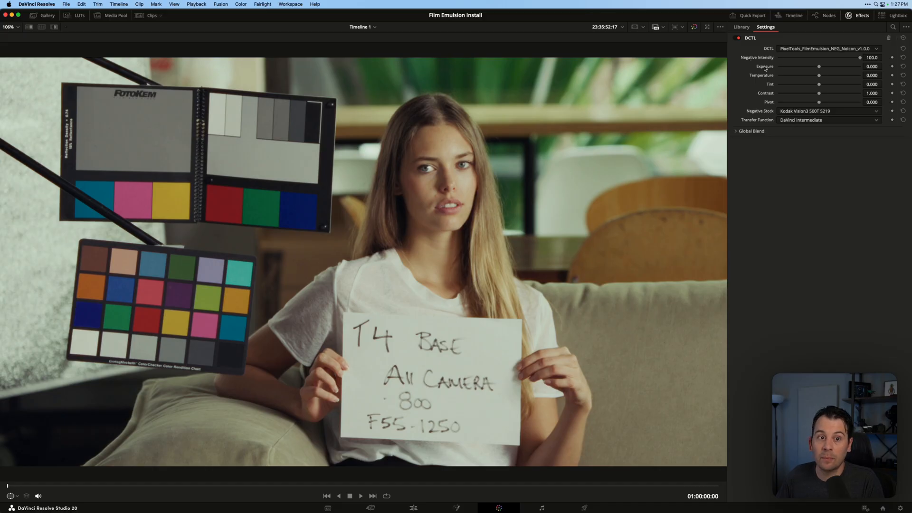
mouse_move(781, 91)
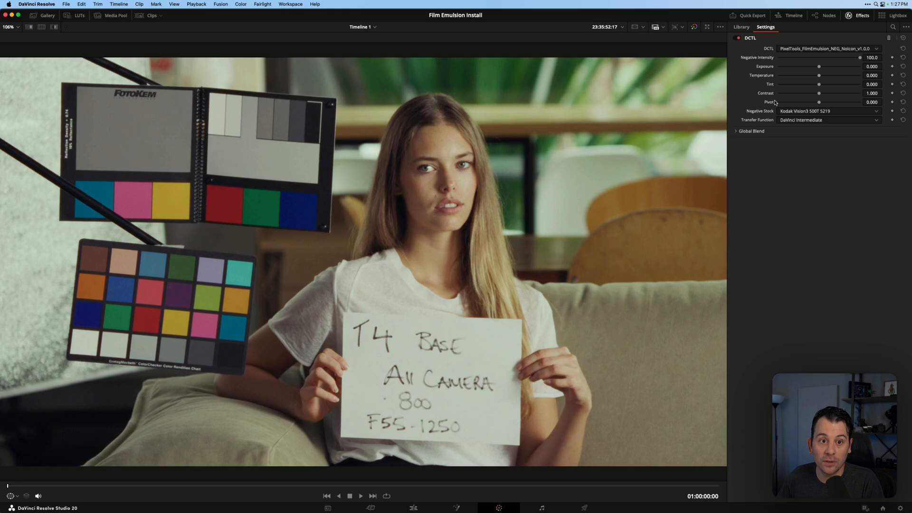
Step: Browse the Negative Stock list in the NEGATIVE node's DCTL, keeping Kodak Vision3 500T 5219
click(826, 110)
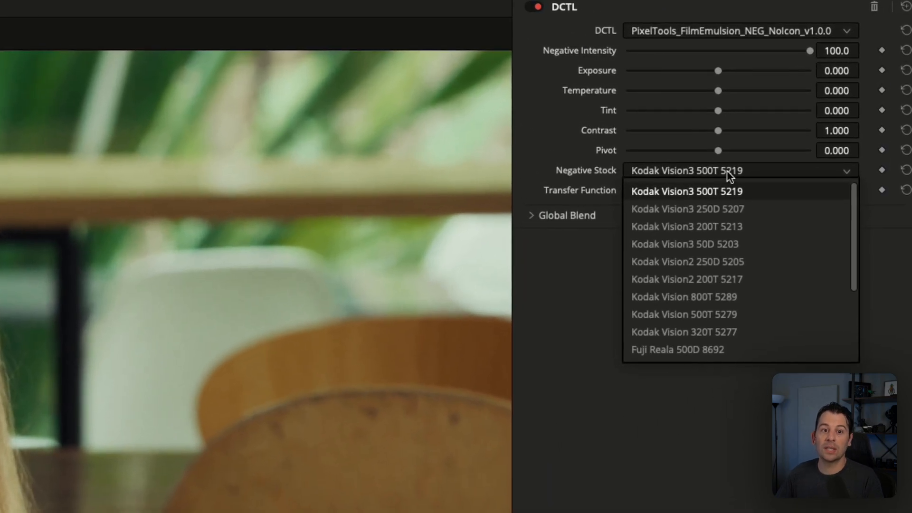
mouse_move(747, 189)
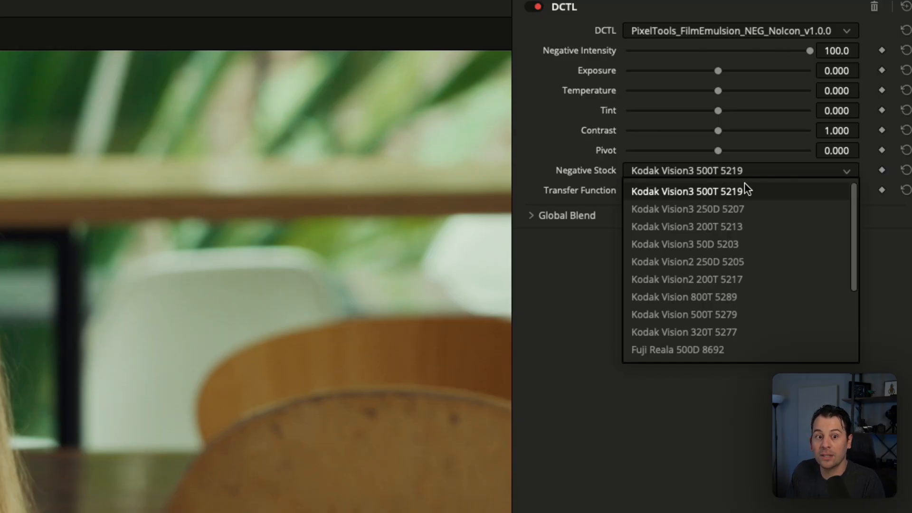
mouse_move(746, 277)
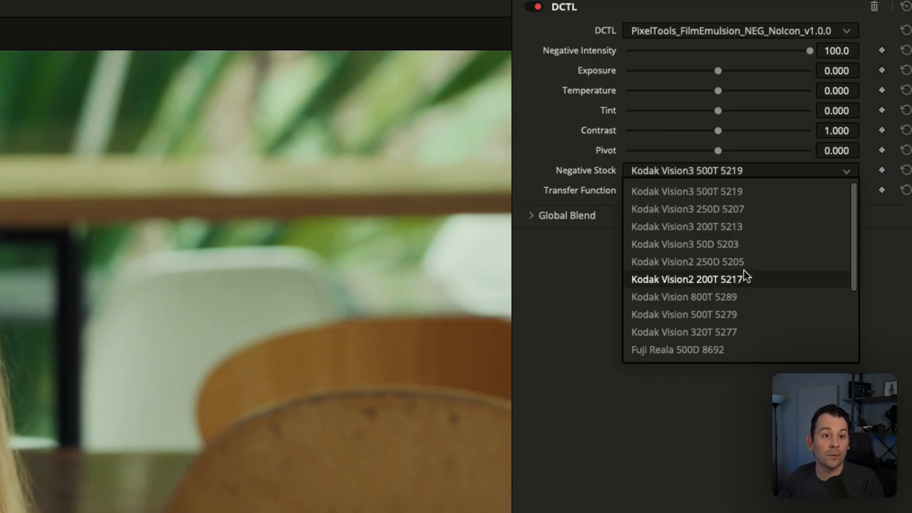
mouse_move(731, 296)
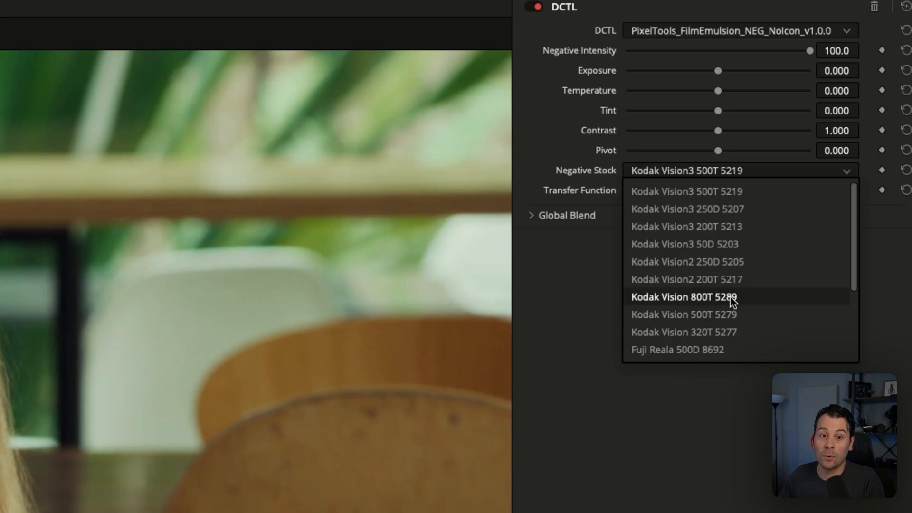
scroll(down, 3)
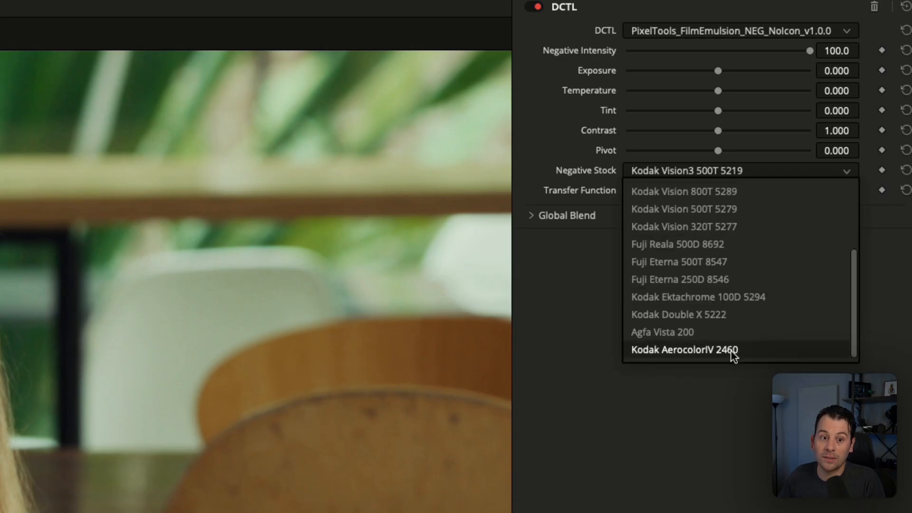
click(683, 349)
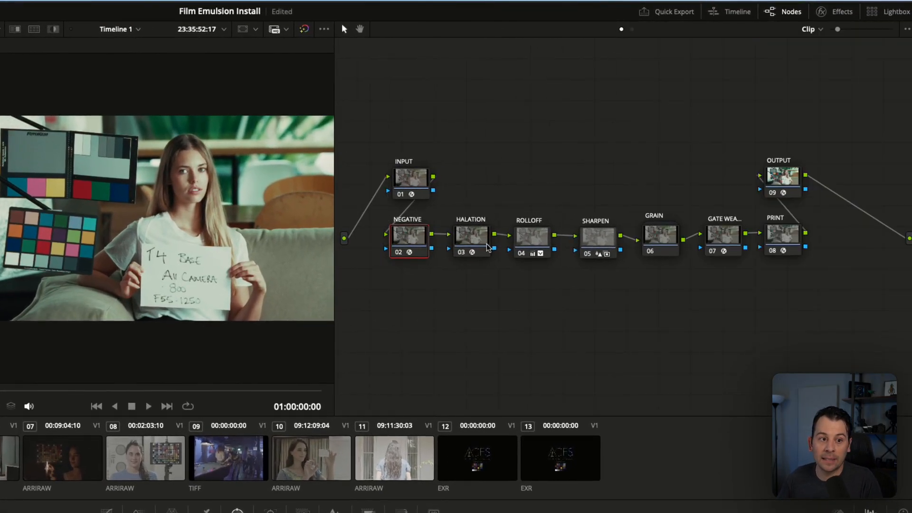
click(471, 237)
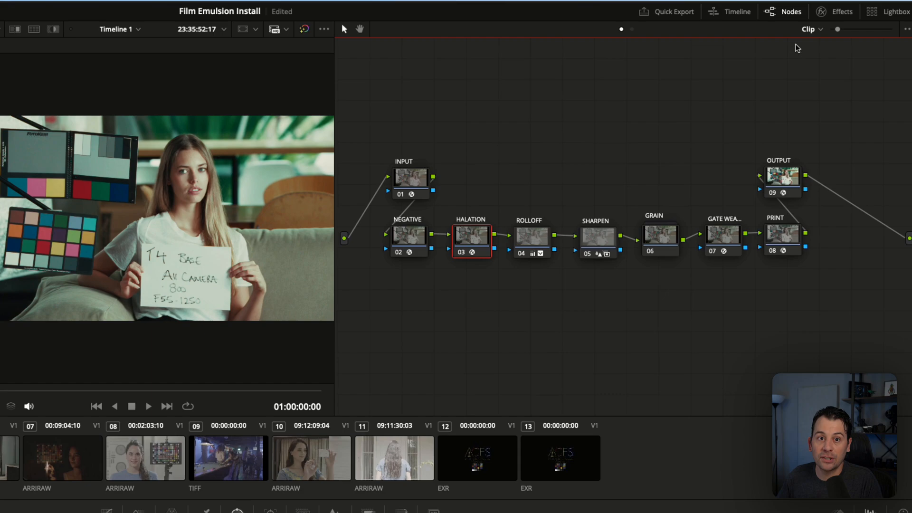
click(840, 11)
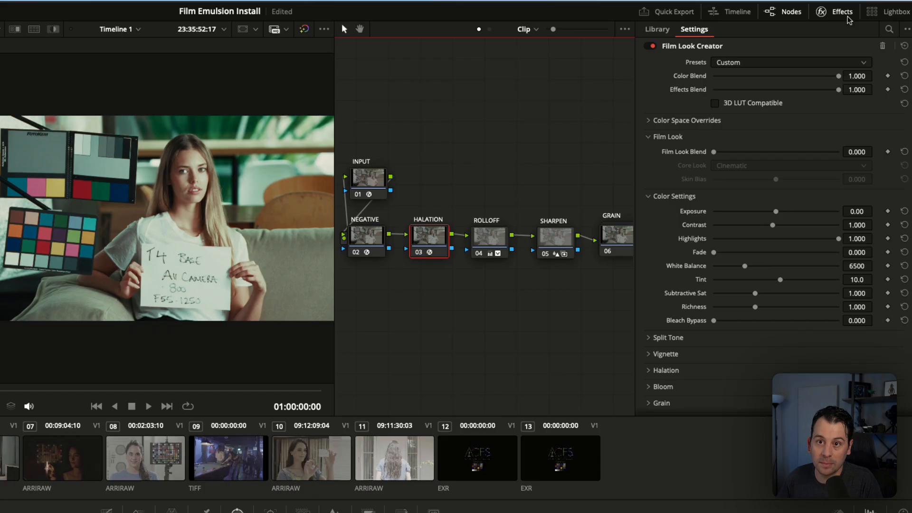
mouse_move(832, 19)
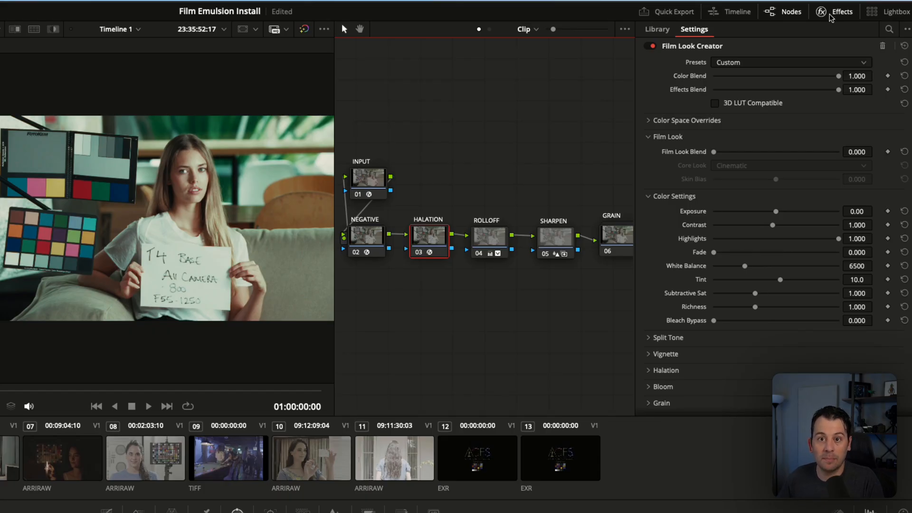
click(840, 11)
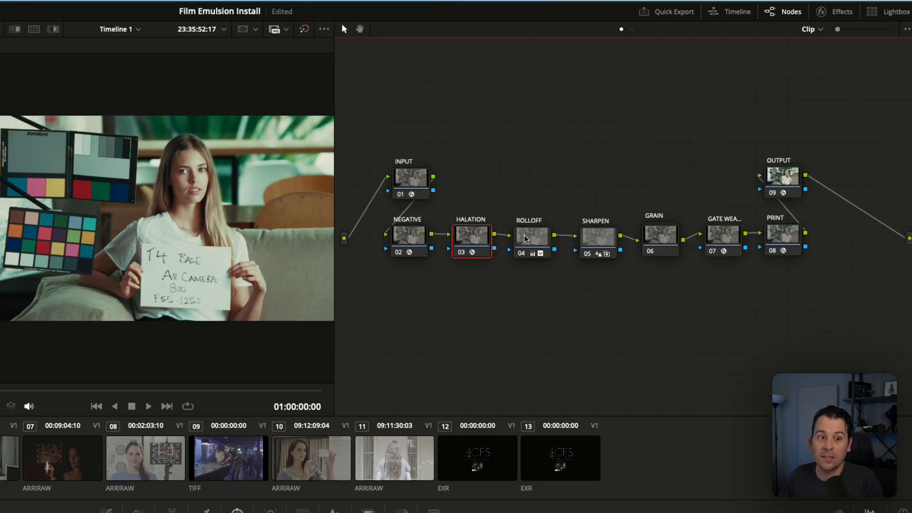
click(530, 238)
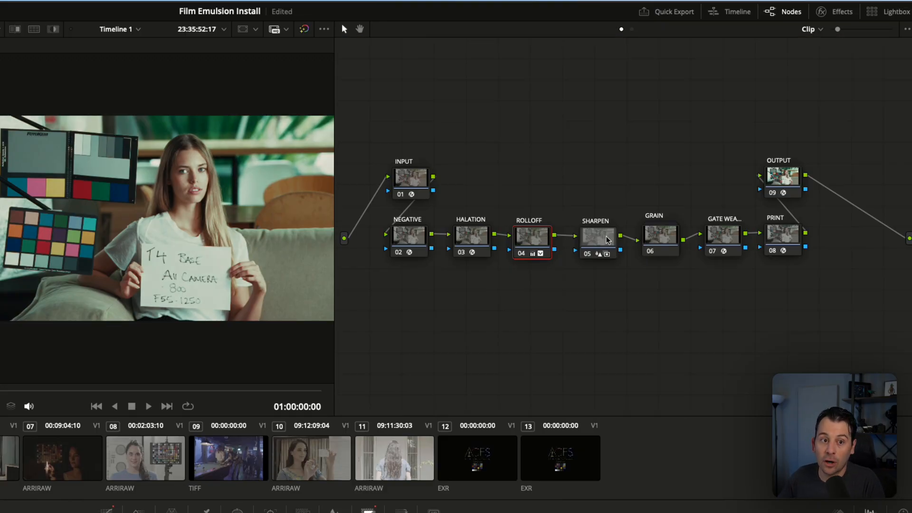
click(660, 239)
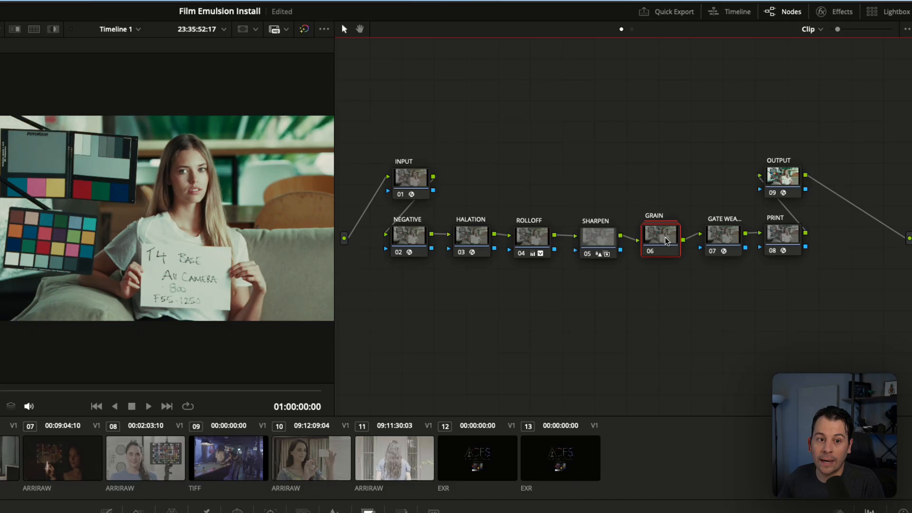
double_click(660, 238)
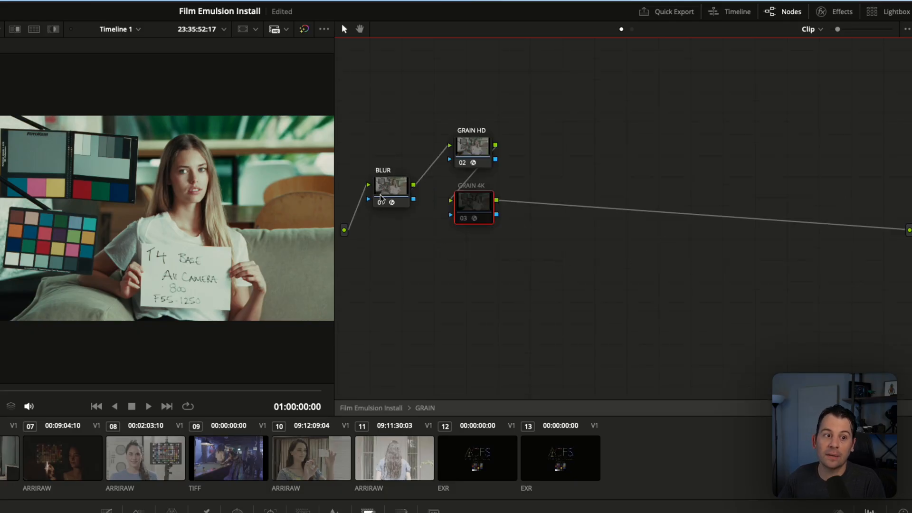
click(391, 189)
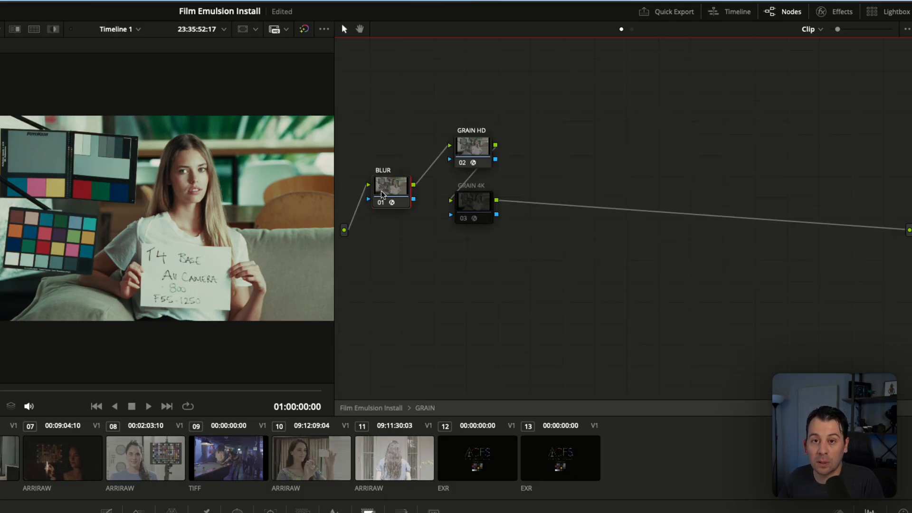
click(472, 149)
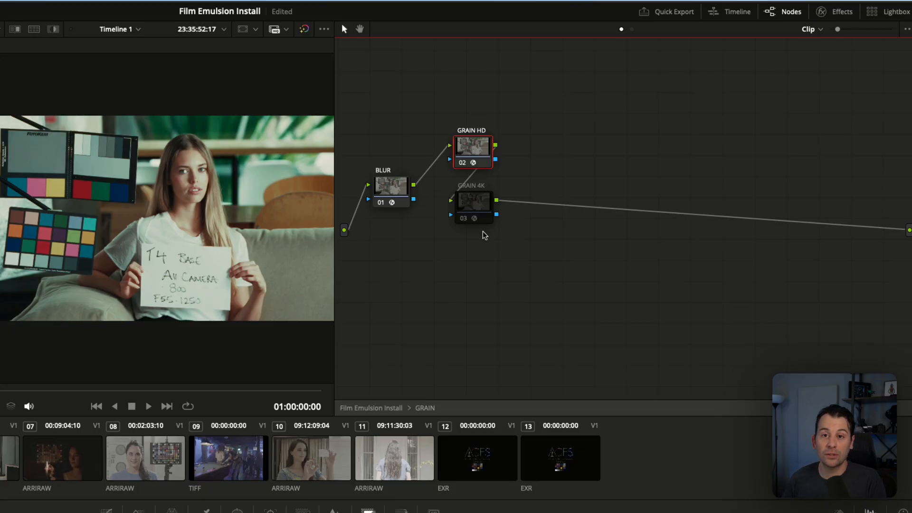
mouse_move(470, 155)
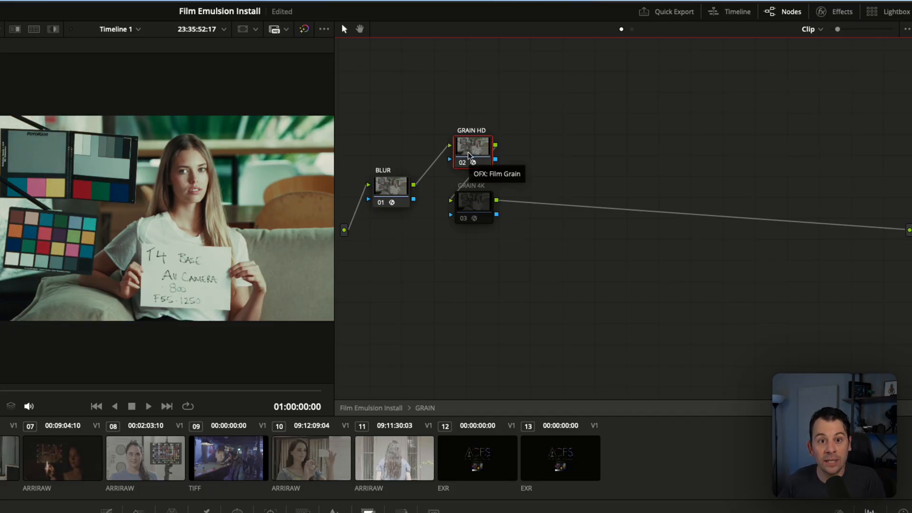
click(473, 206)
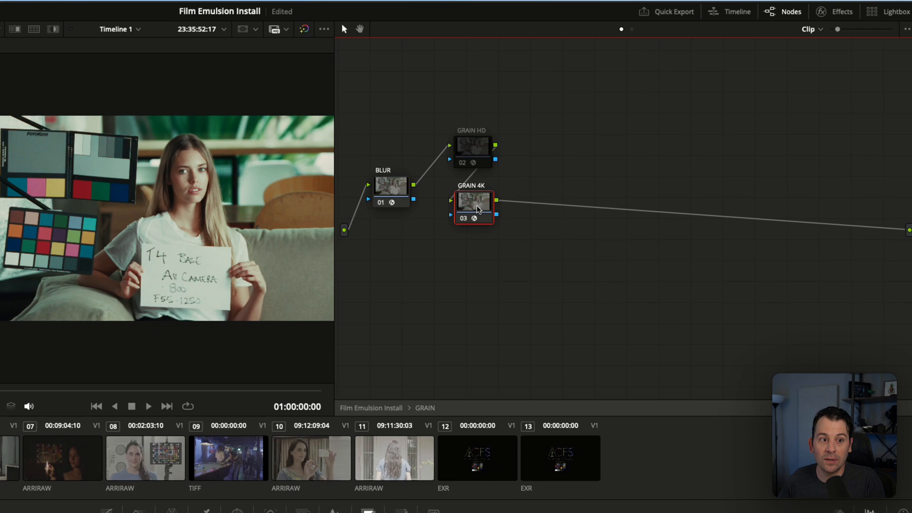
mouse_move(838, 11)
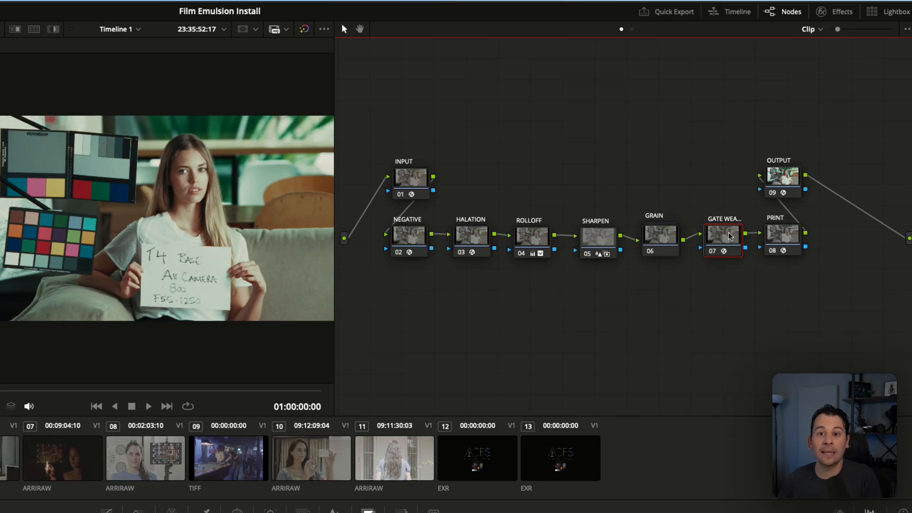
click(782, 239)
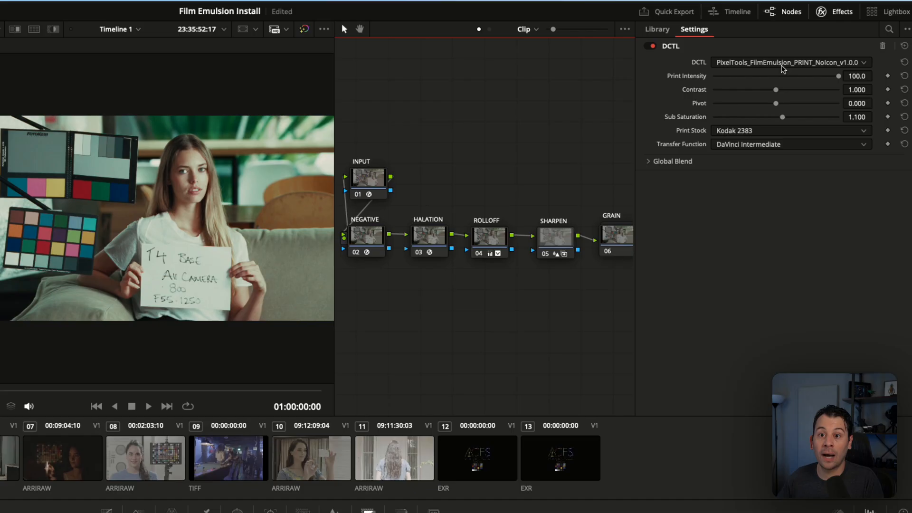
mouse_move(735, 98)
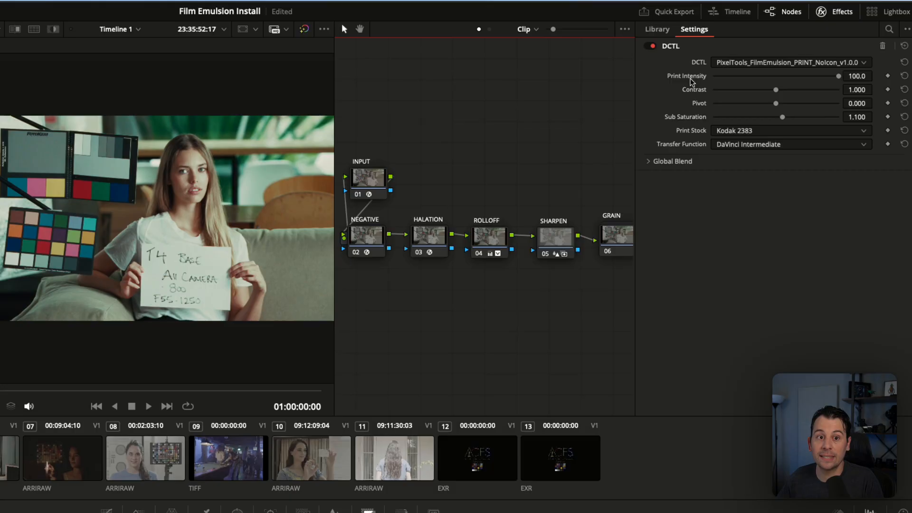
mouse_move(702, 121)
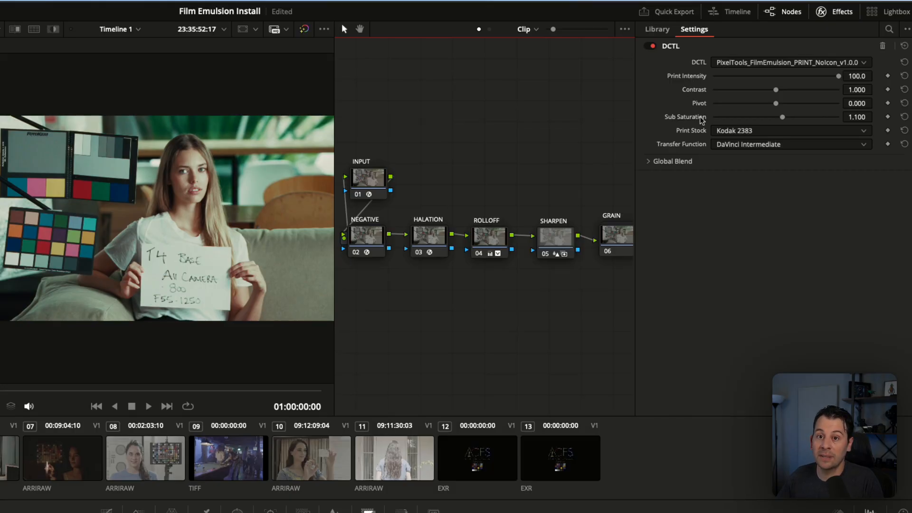
mouse_move(739, 146)
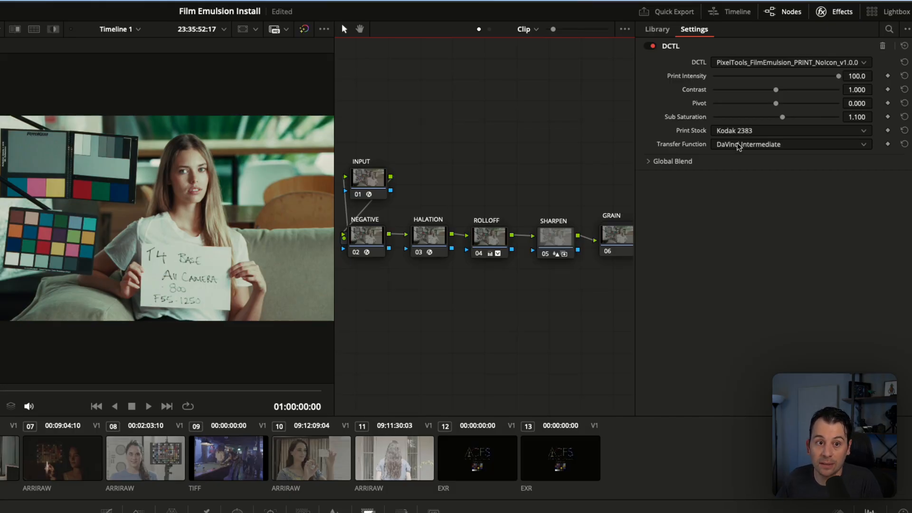
click(789, 130)
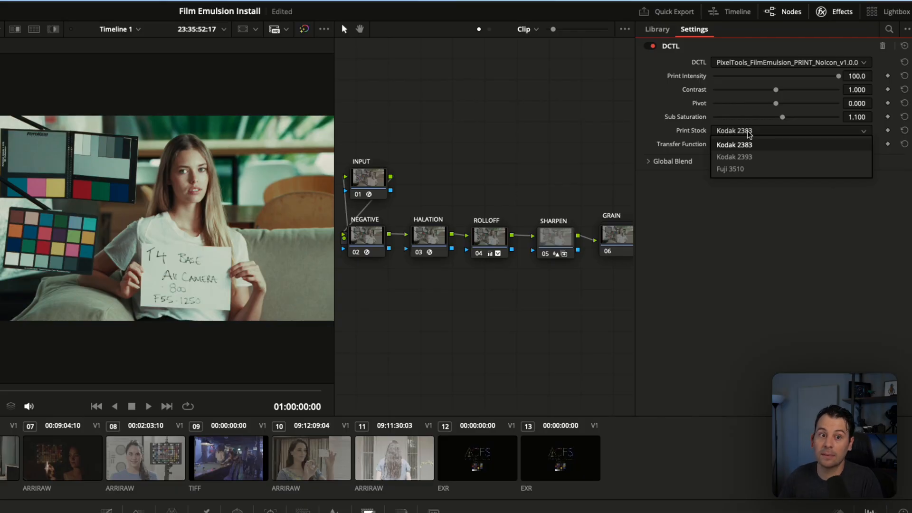
click(735, 144)
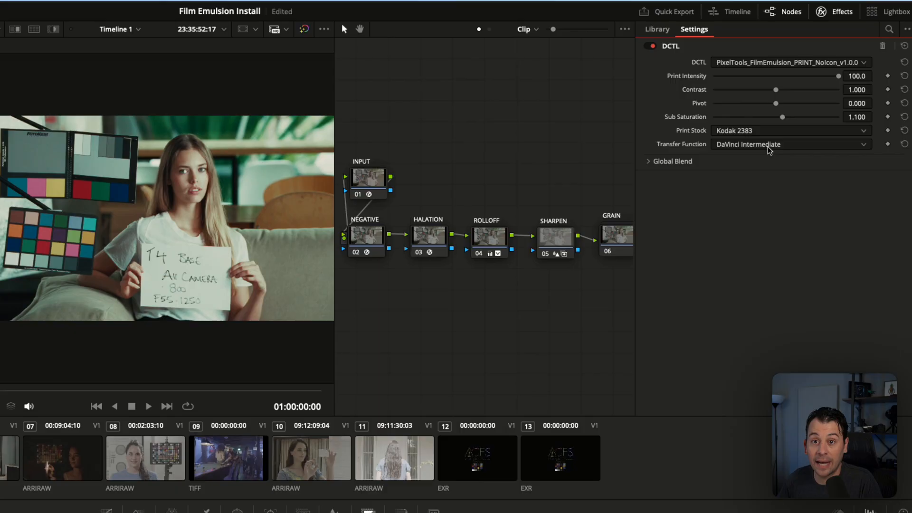
click(789, 144)
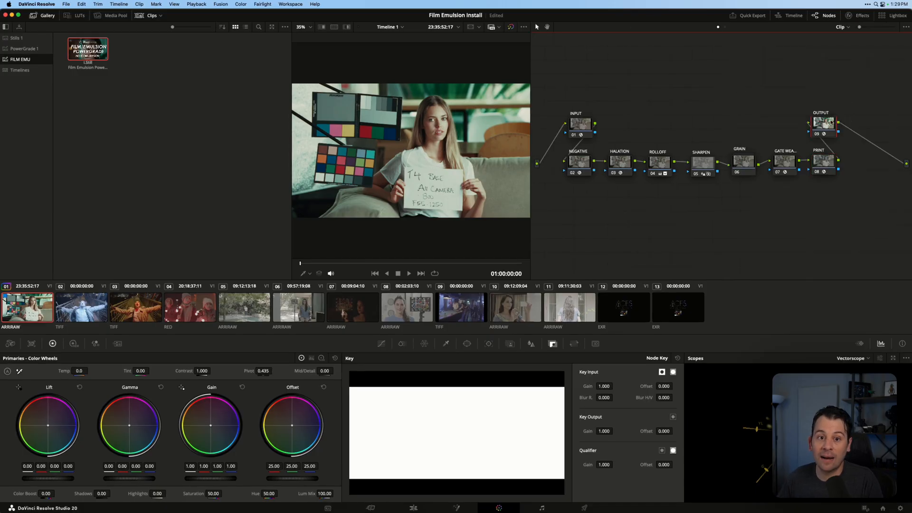
mouse_move(844, 65)
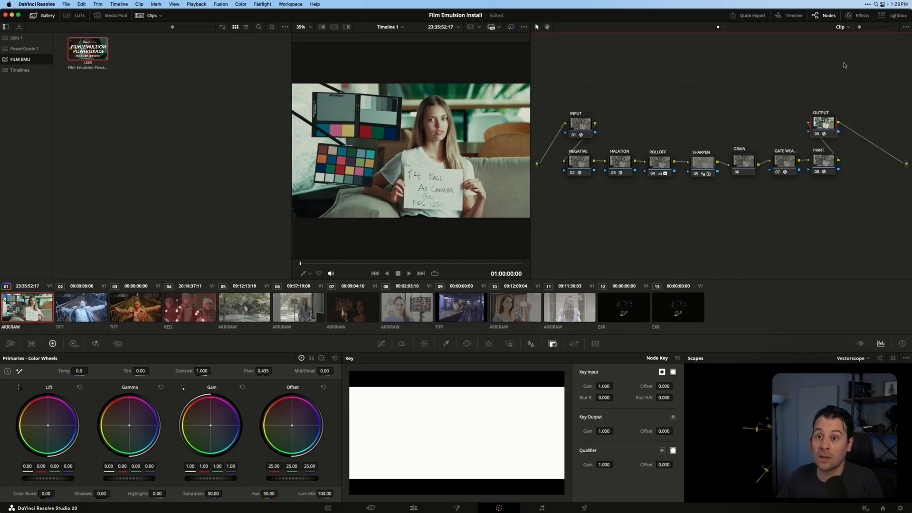
click(764, 27)
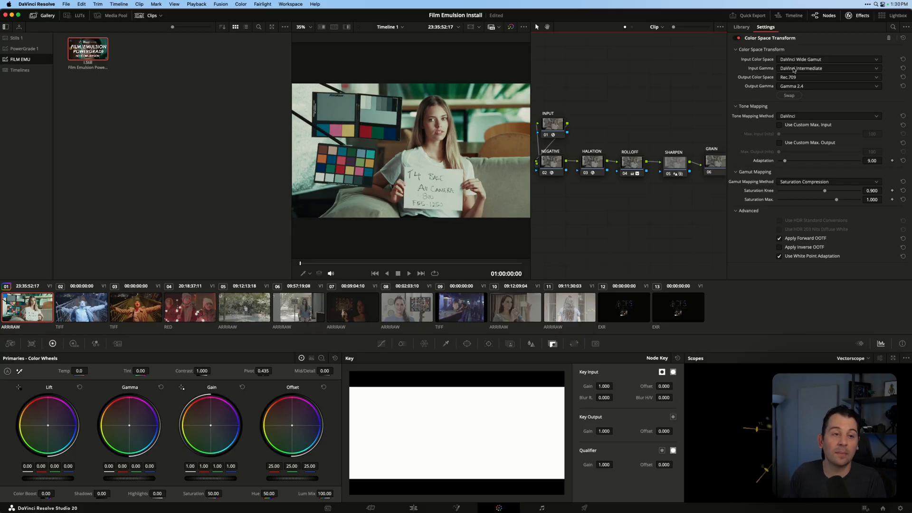
mouse_move(697, 103)
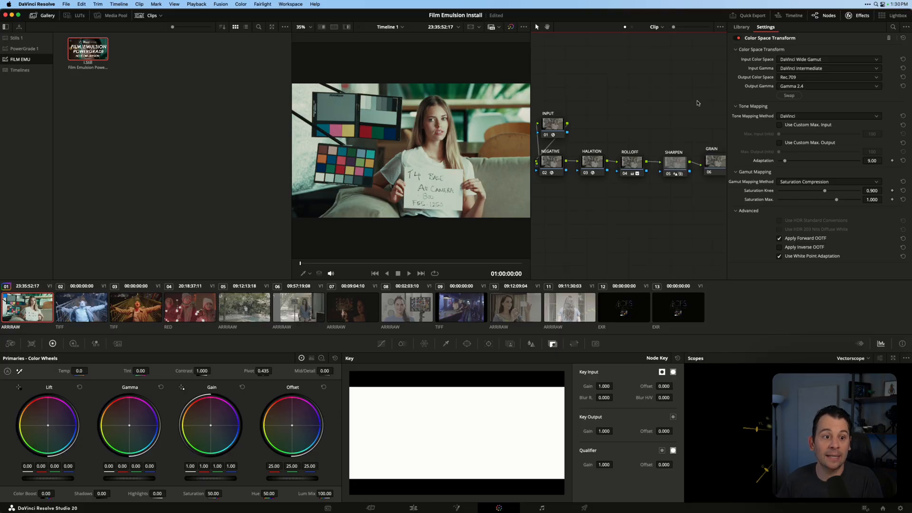
click(862, 17)
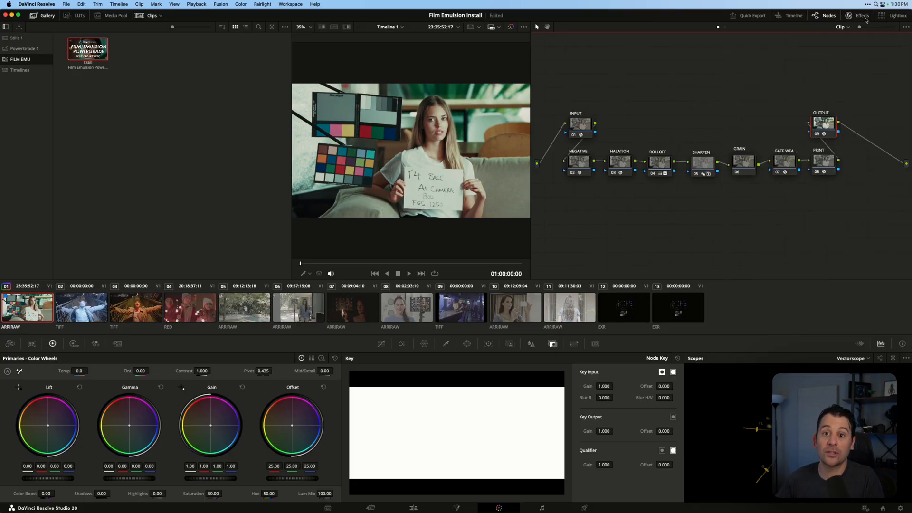